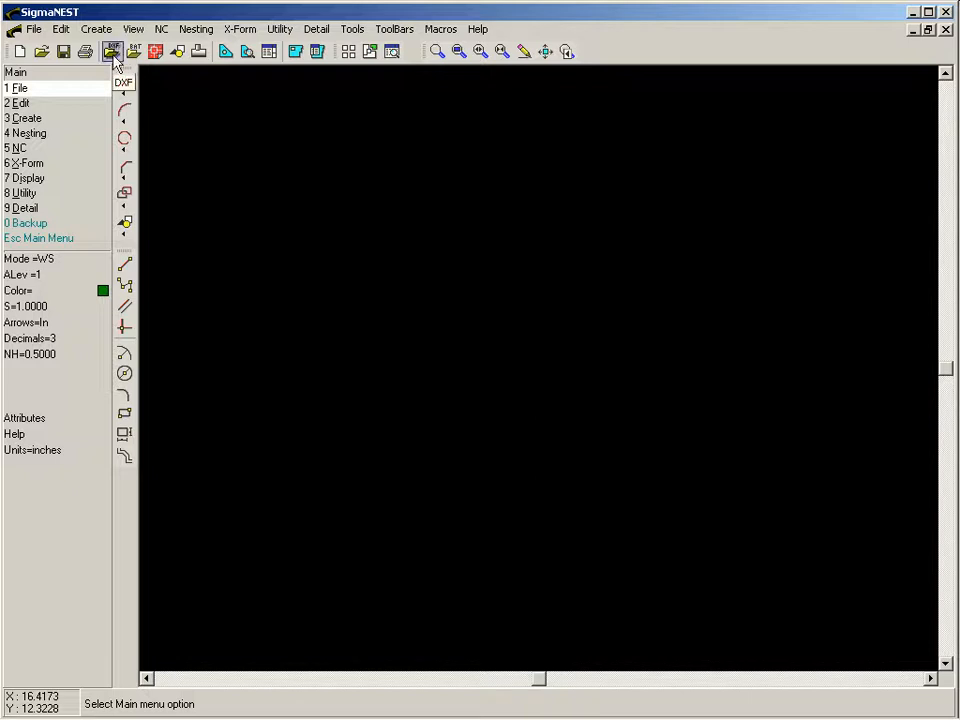
Choose SNC001A.DXF in the DXF import dialog after previewing SN4 and SNC003
click(113, 51)
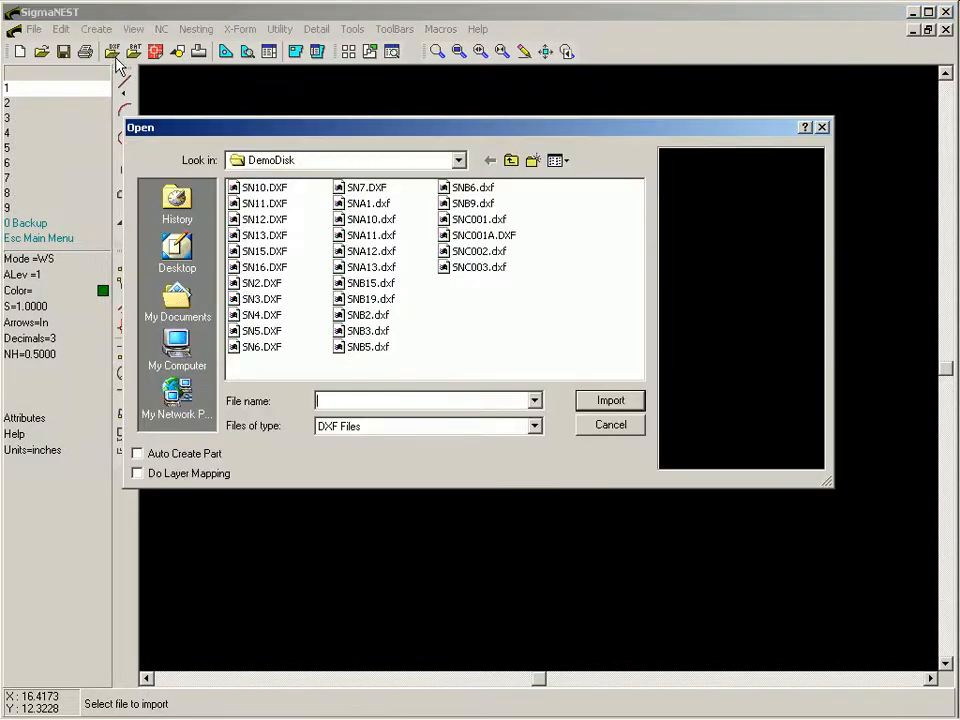
click(261, 314)
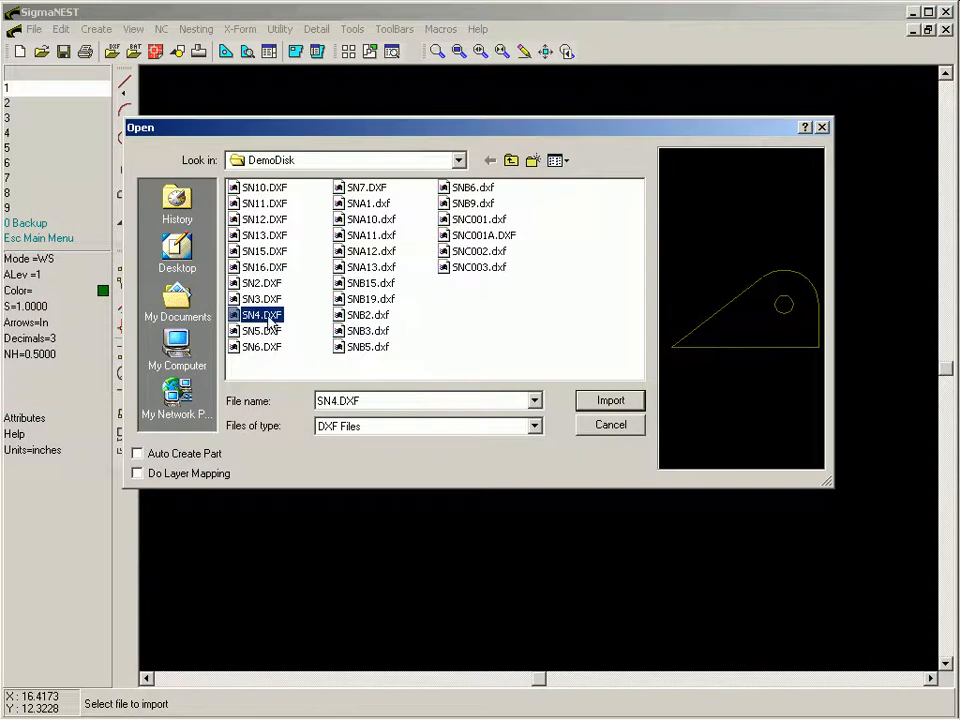
click(478, 267)
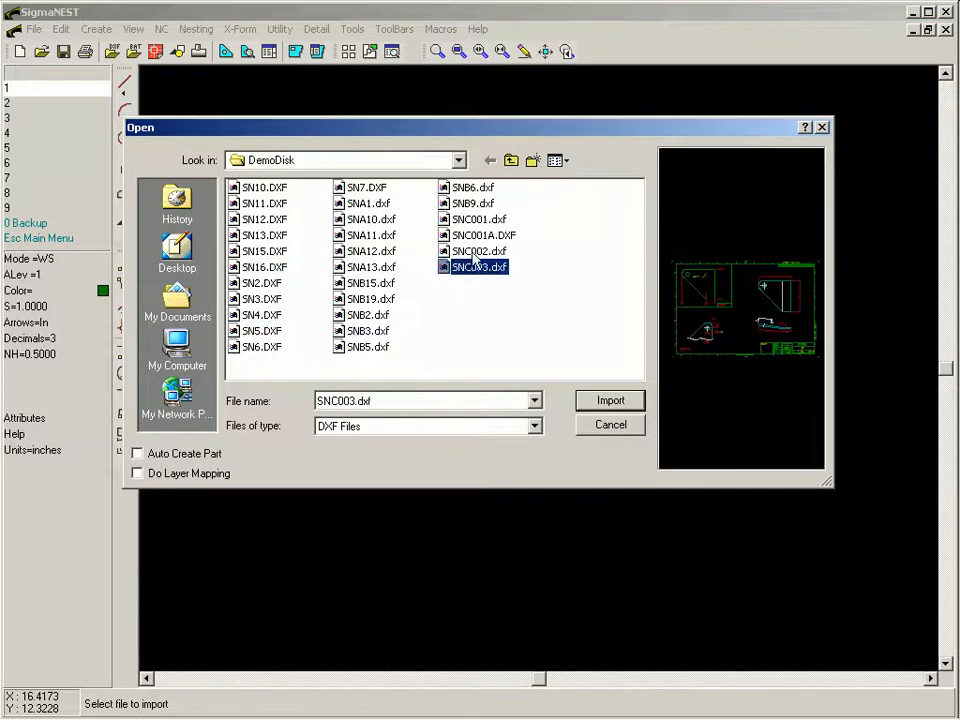
click(483, 234)
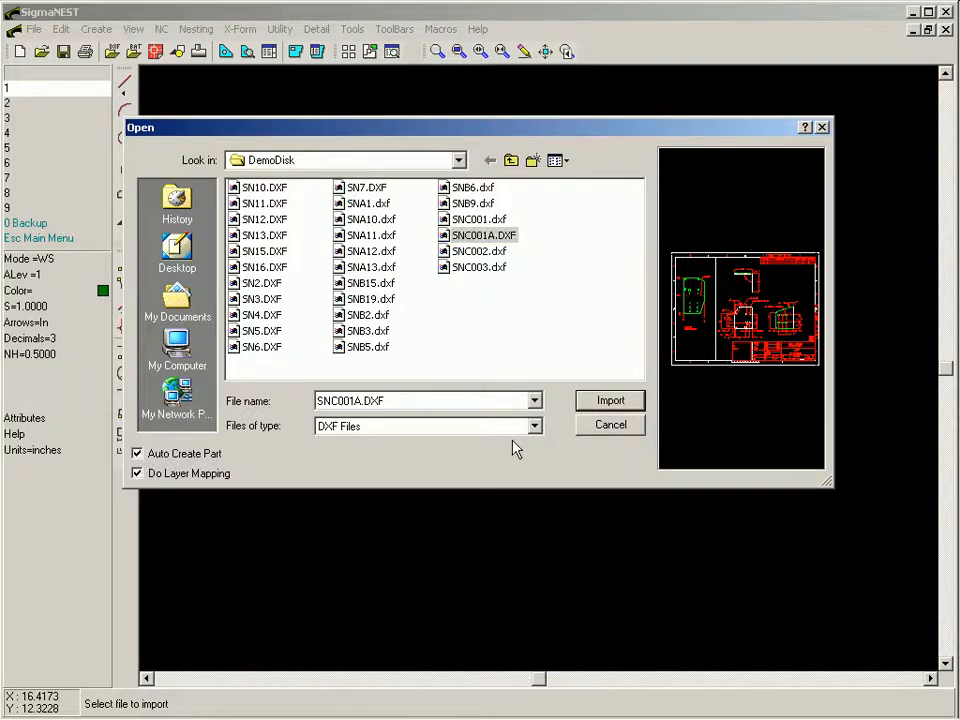
Import SNC001A, exclude levels 0-ON, 180-ON and 1, and fit the remaining outline
click(610, 400)
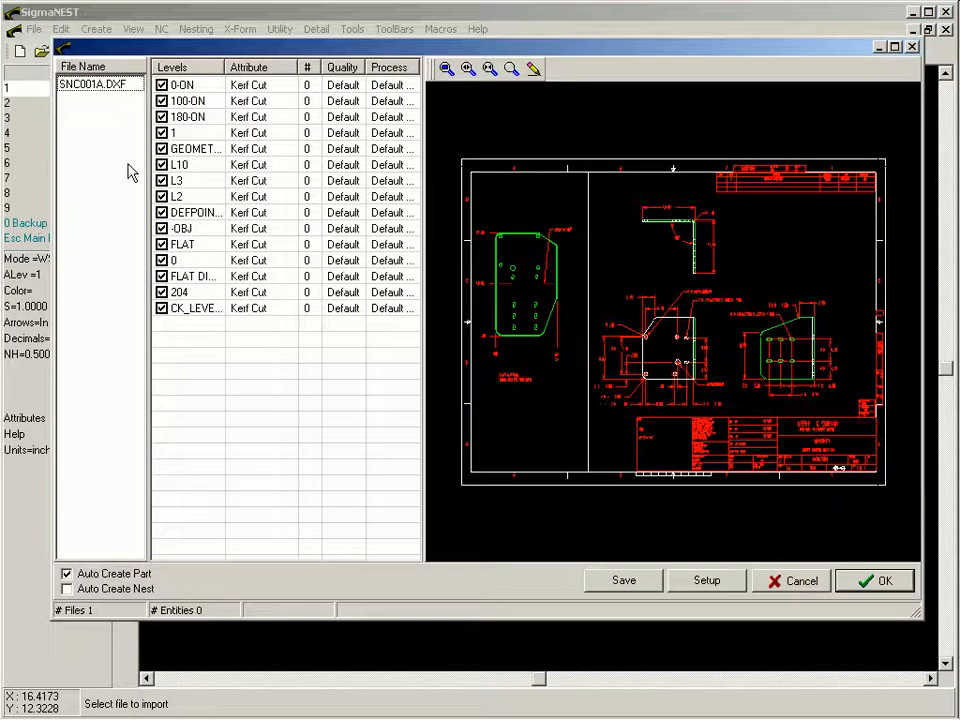
click(100, 83)
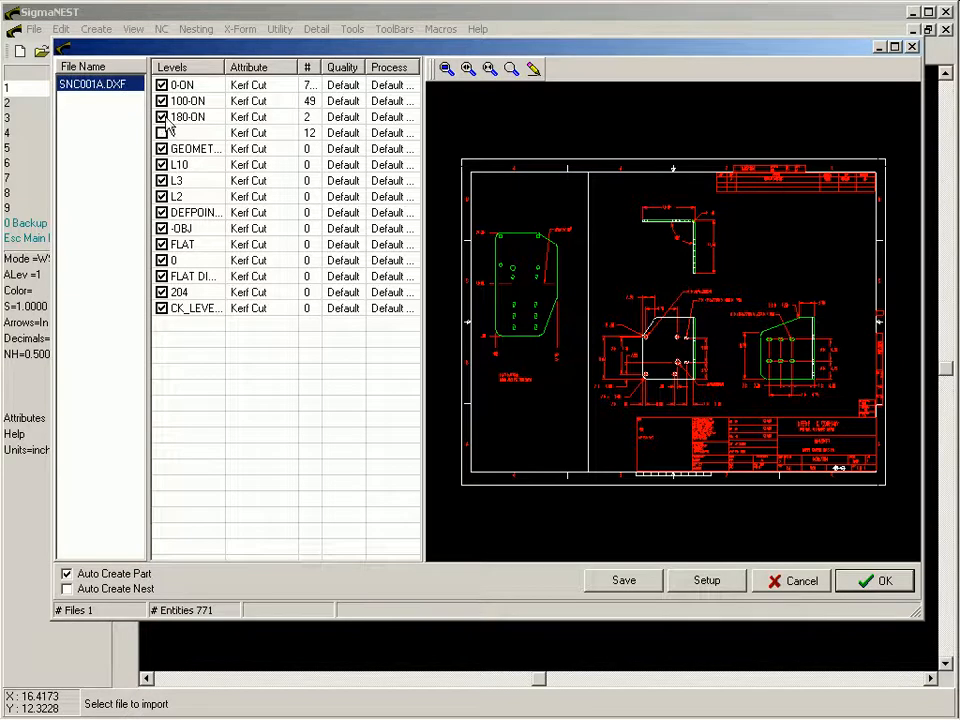
click(161, 132)
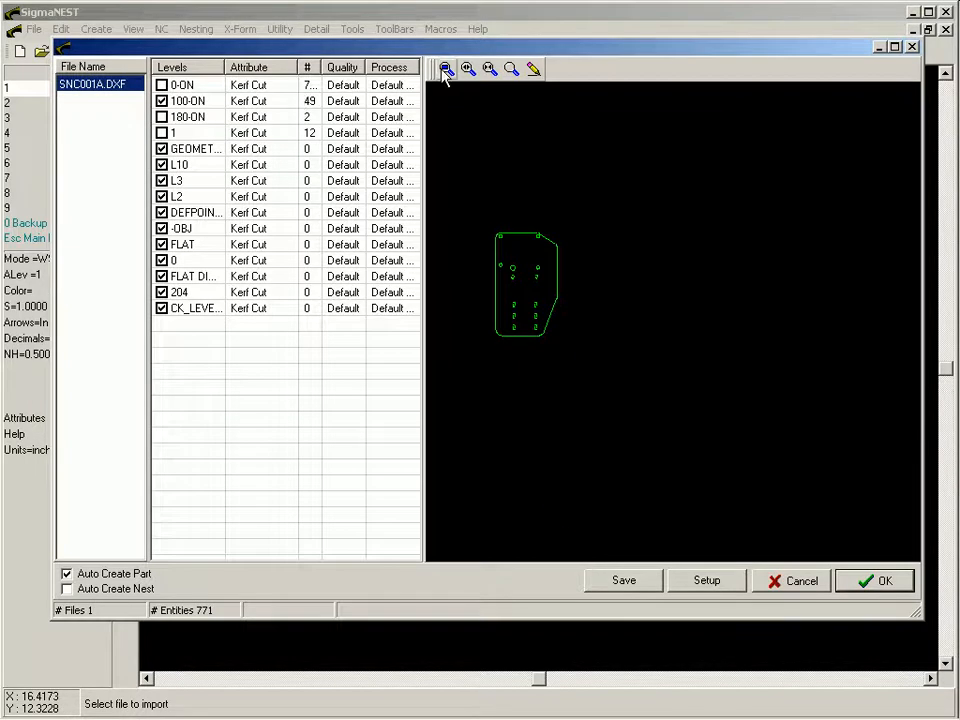
click(446, 68)
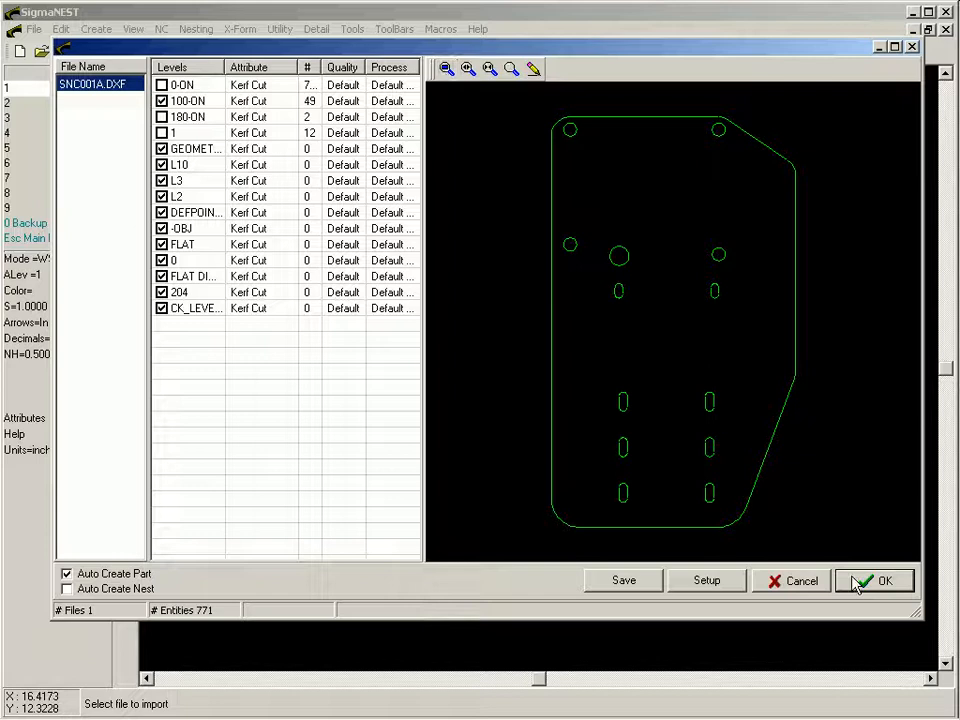
Create part SNC001A with Number To Nest set to 4
click(874, 580)
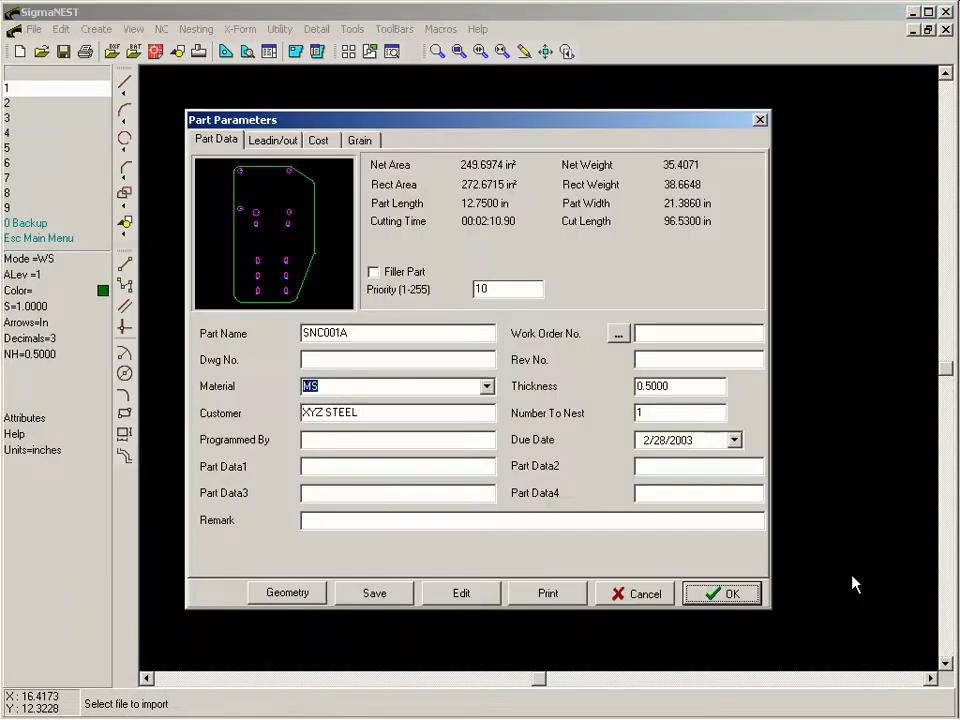
mouse_move(407, 400)
text(4)
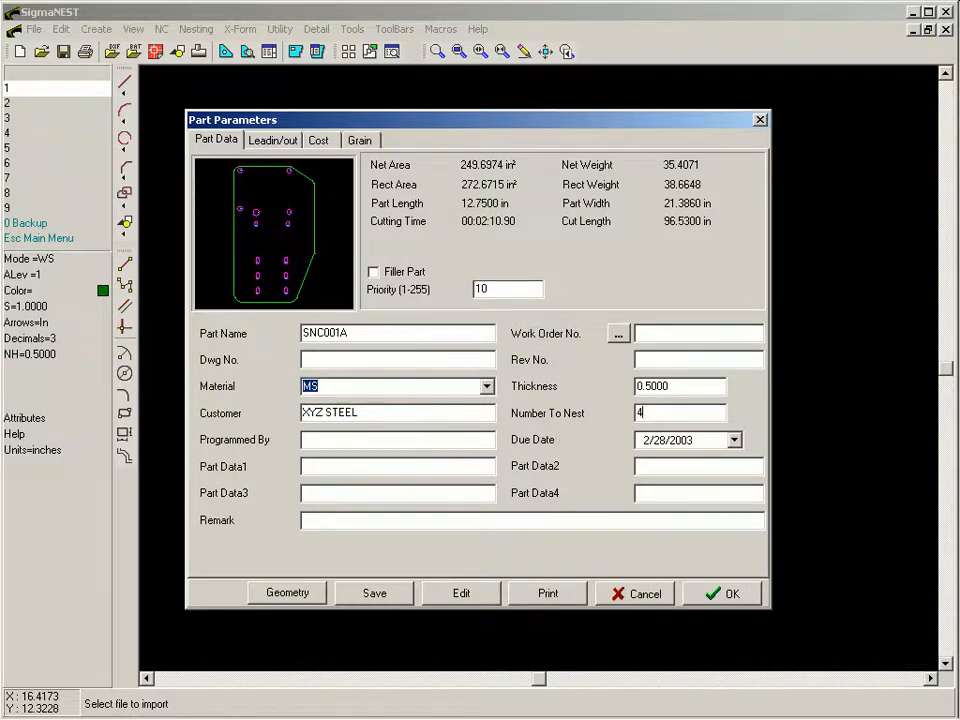
click(722, 593)
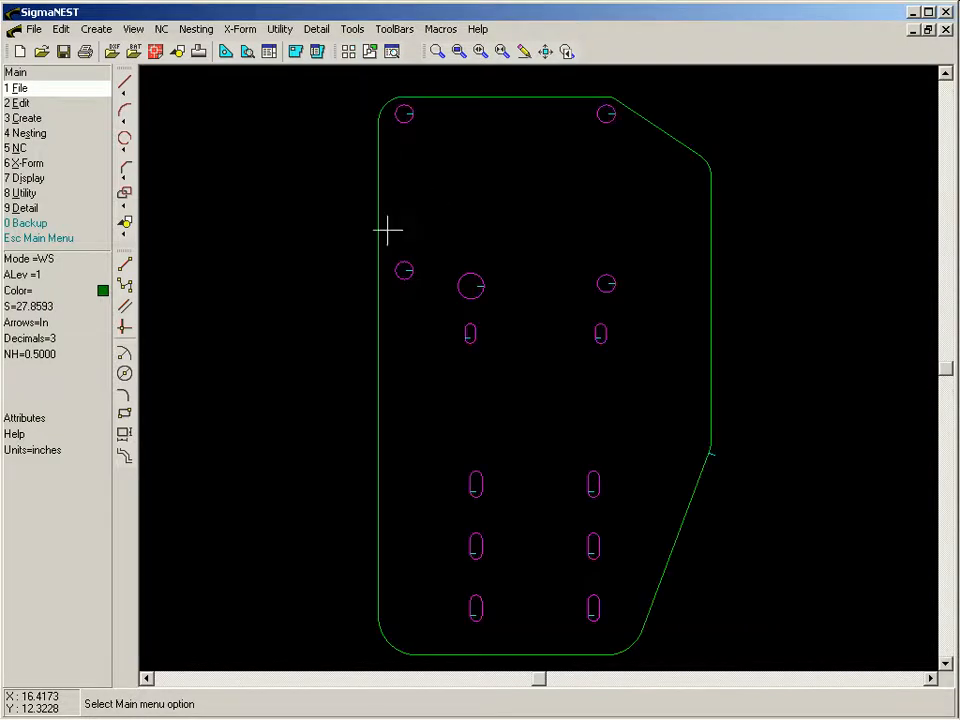
mouse_move(845, 357)
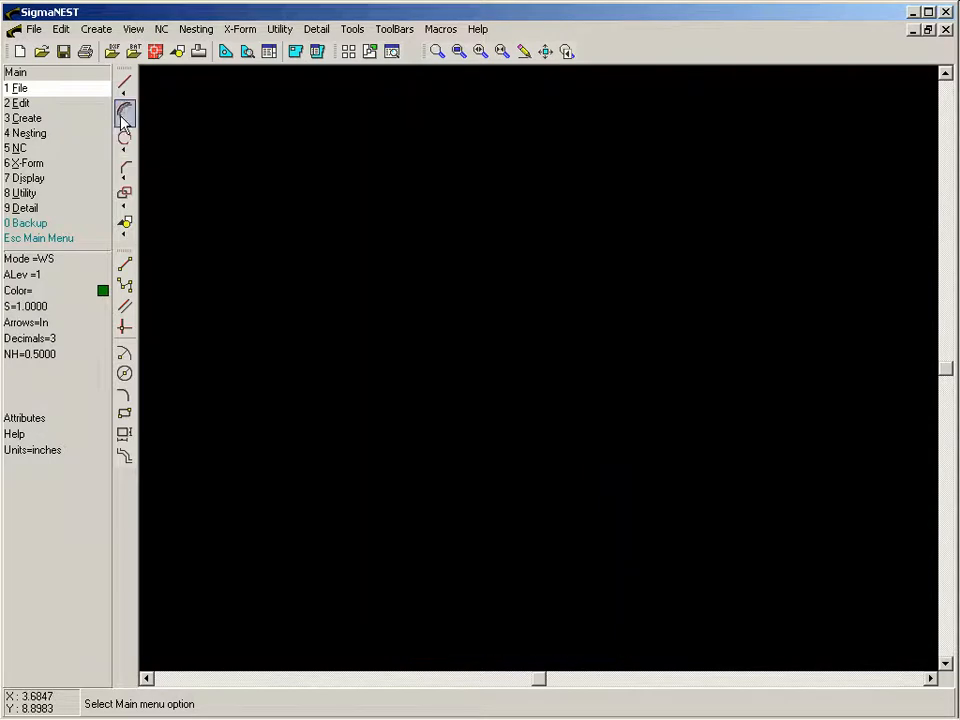
Reopen DXF import, preview SN10 and SN12, then multi-select the SN and SNB/SNA files
click(113, 51)
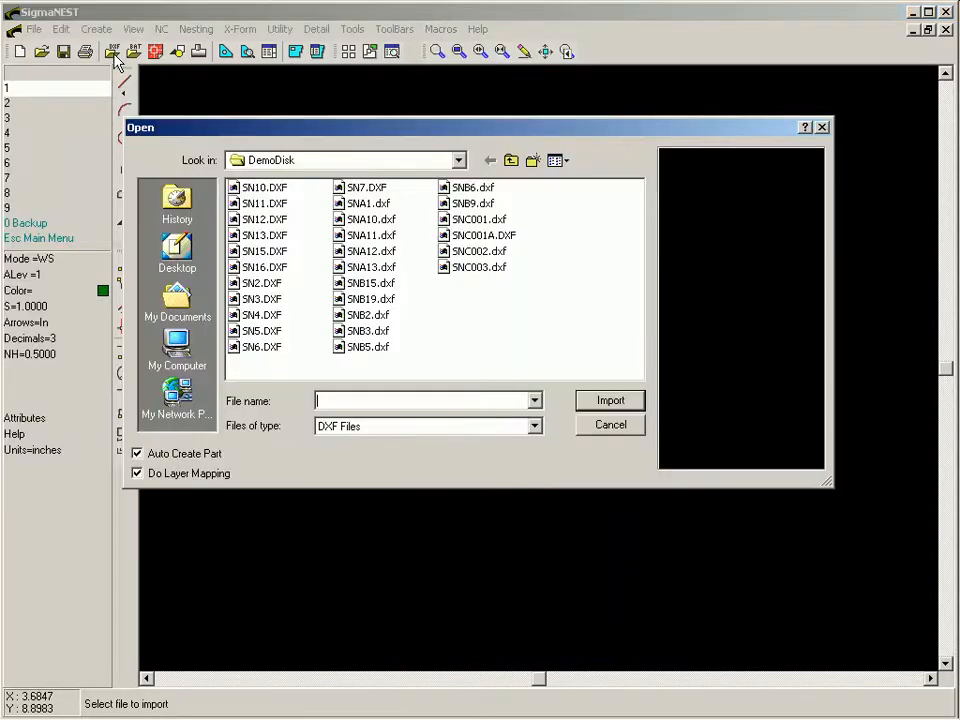
click(263, 187)
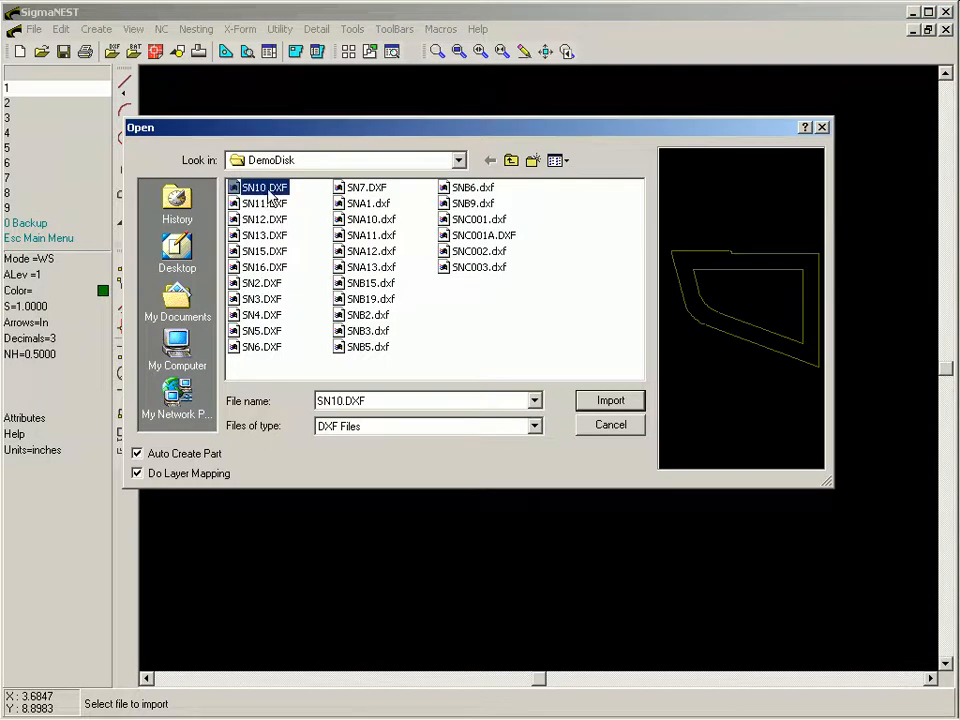
click(263, 219)
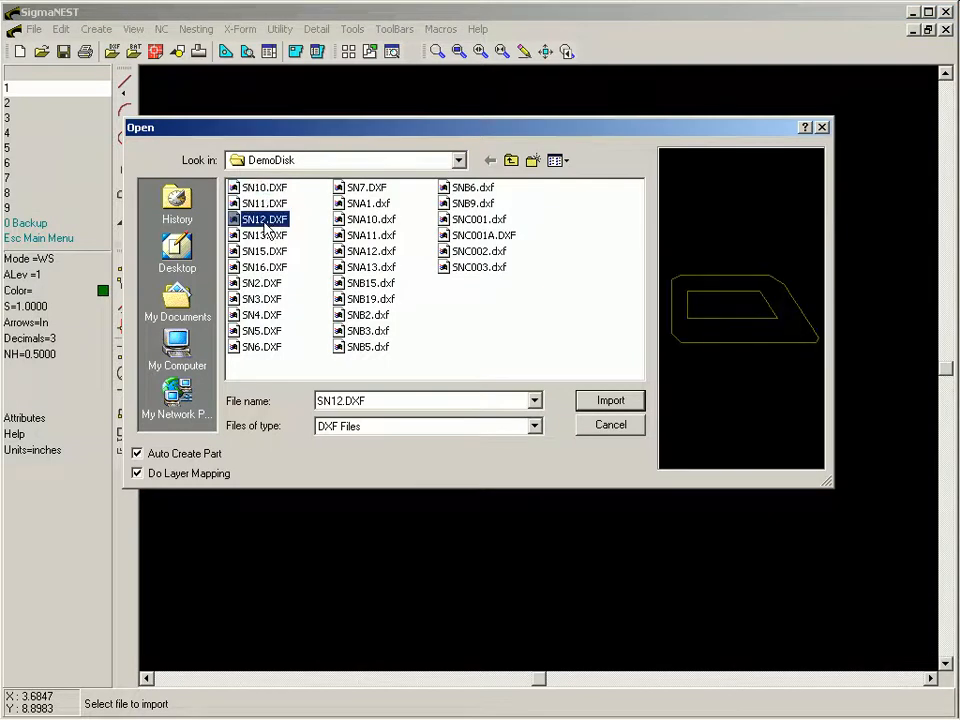
mouse_move(263, 219)
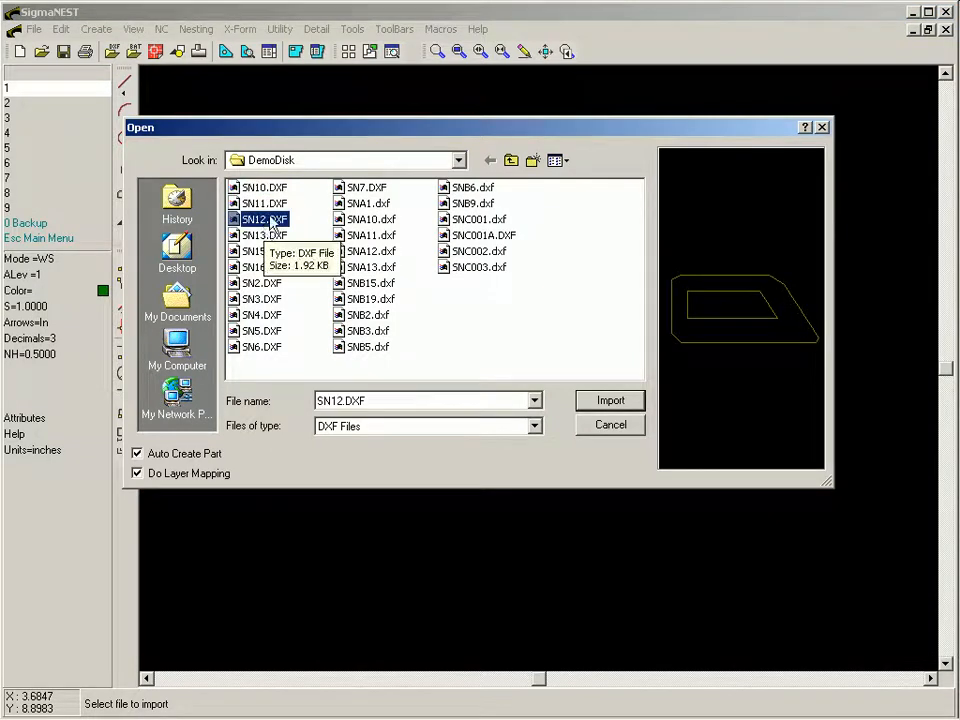
click(263, 187)
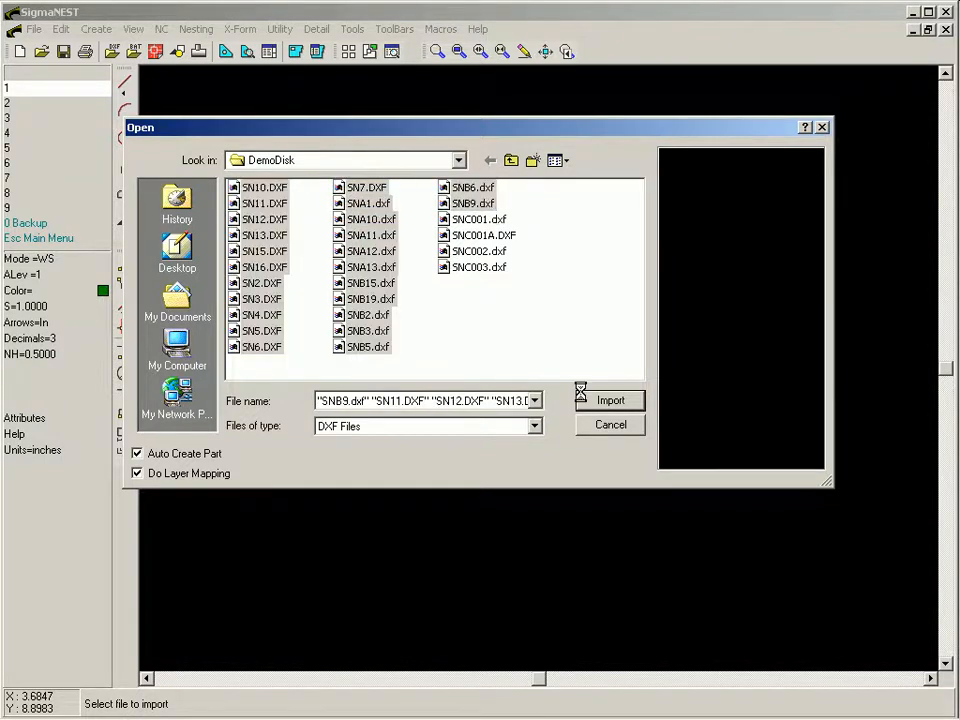
Import the 24 files, review SNB9's geometry, and accept its part parameters
click(610, 400)
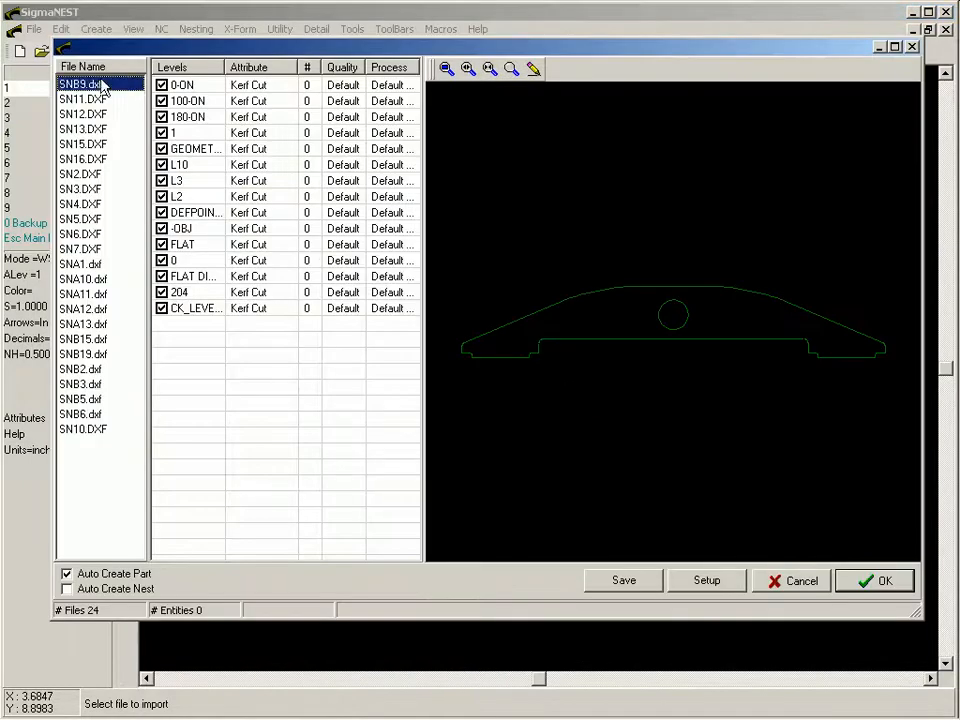
click(82, 113)
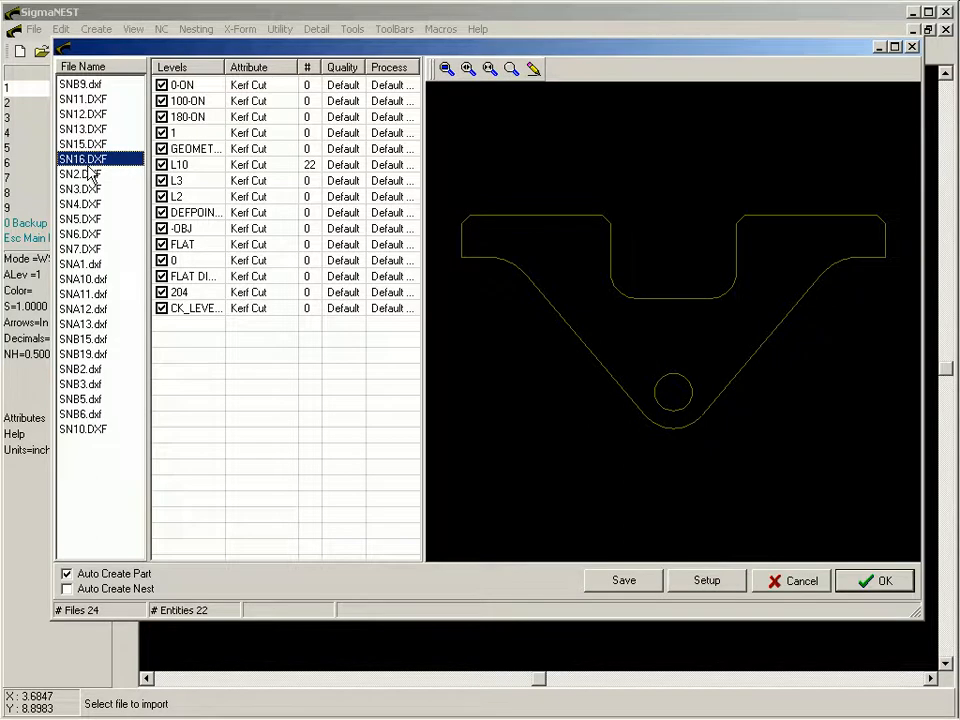
mouse_move(815, 532)
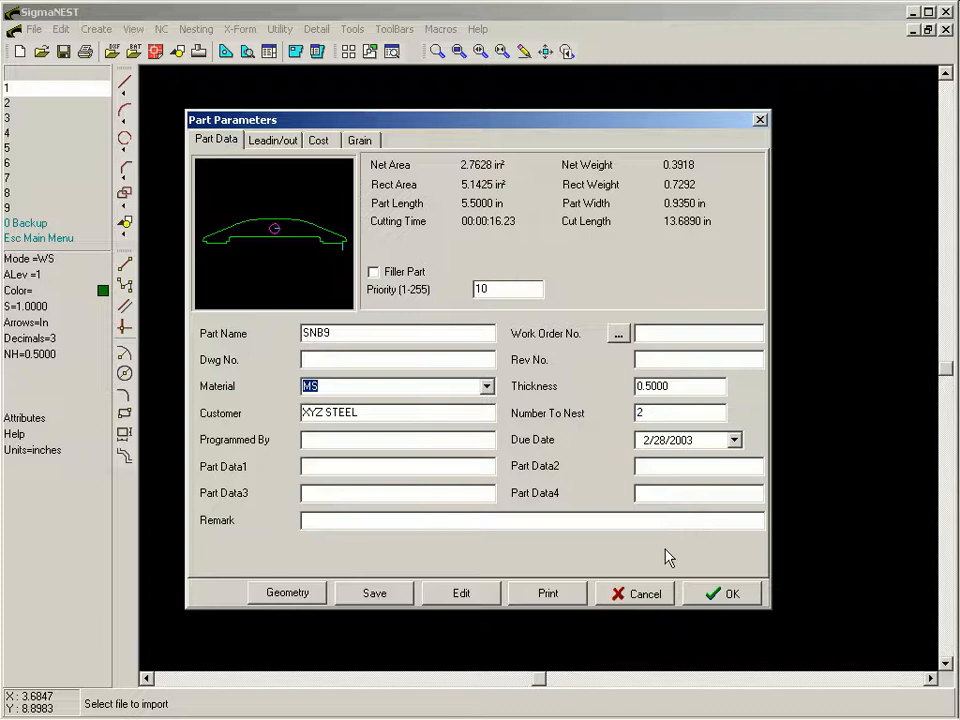
click(730, 593)
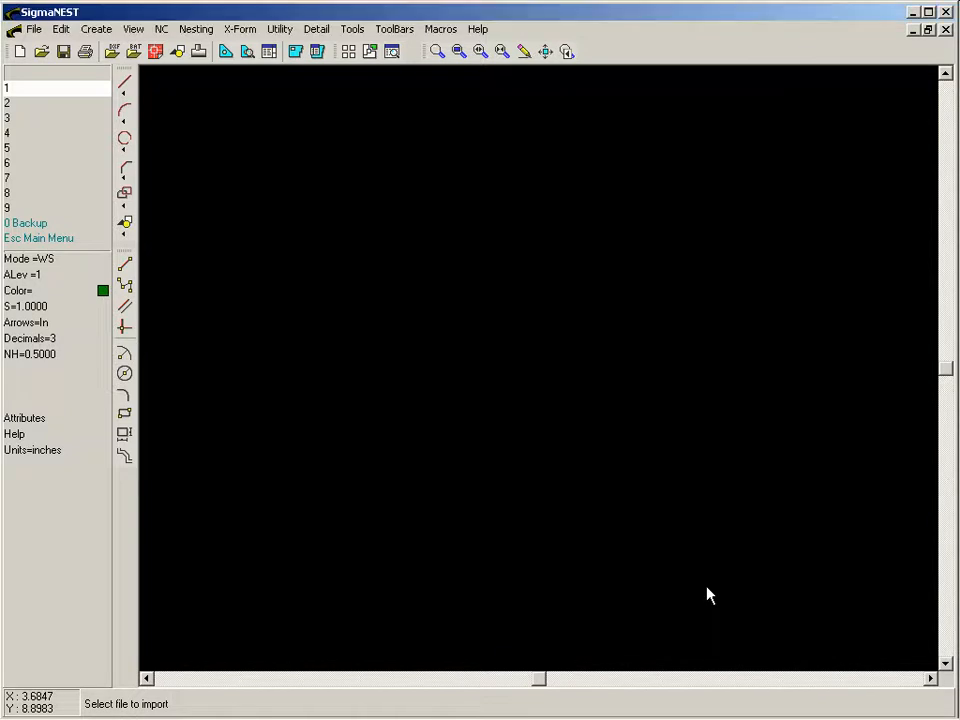
Lay out every imported part together in the Overview-nest grid
click(348, 51)
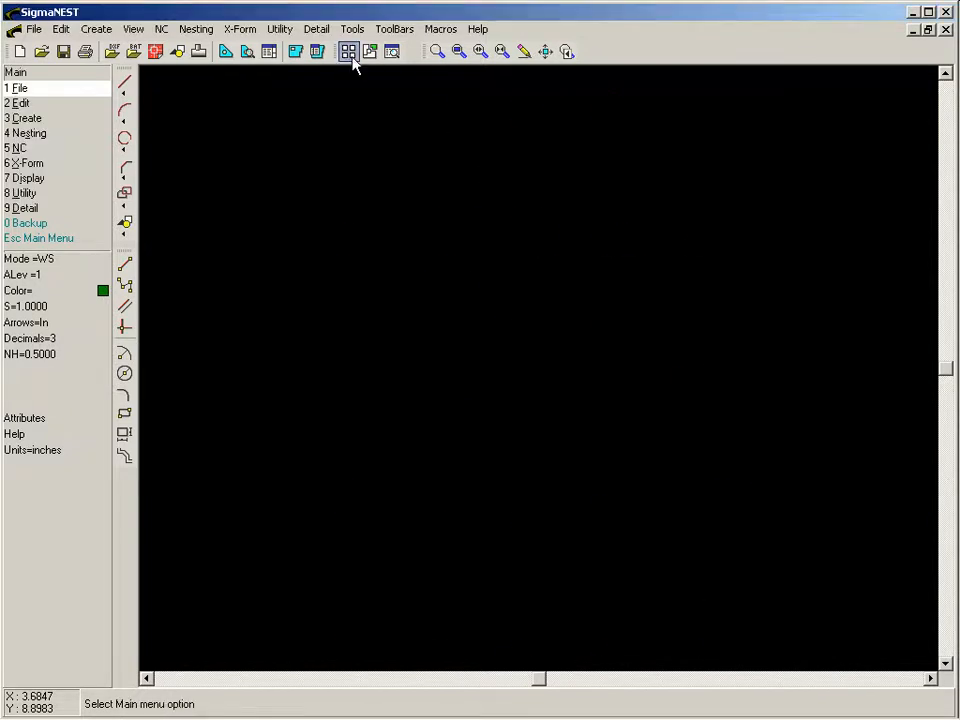
click(348, 51)
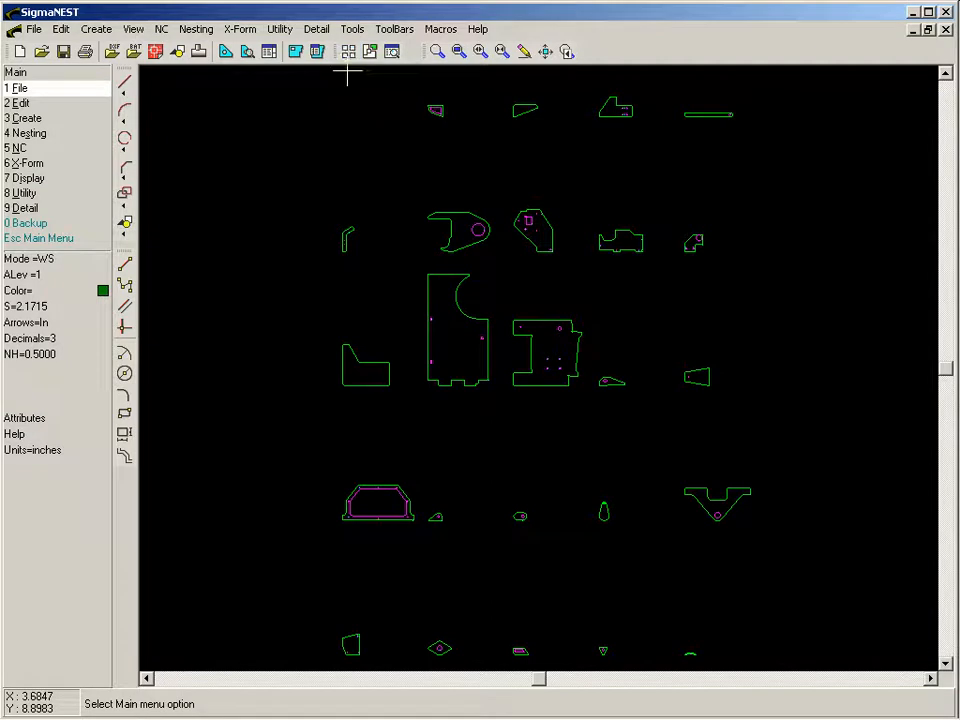
mouse_move(314, 133)
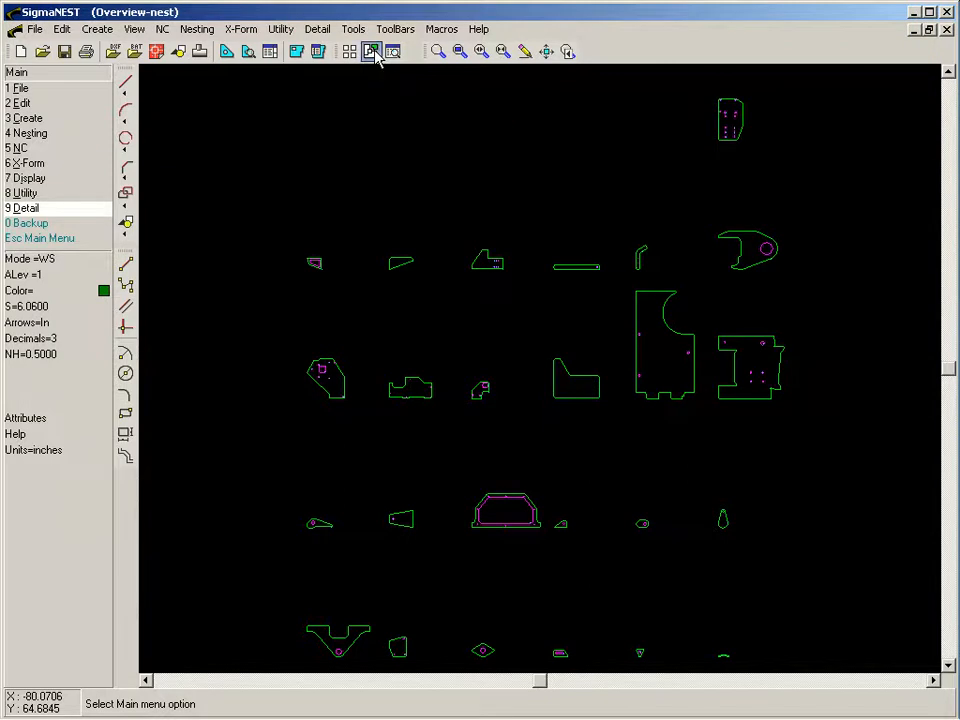
Create task T166 containing all imported parts on MS 0.5-inch plate
click(372, 51)
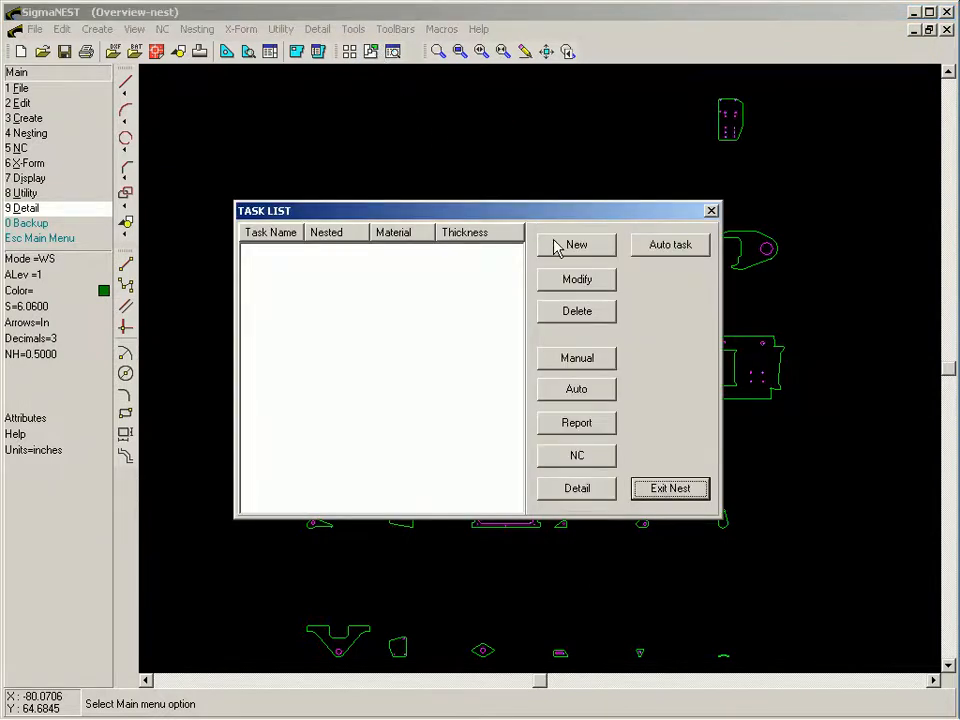
click(576, 244)
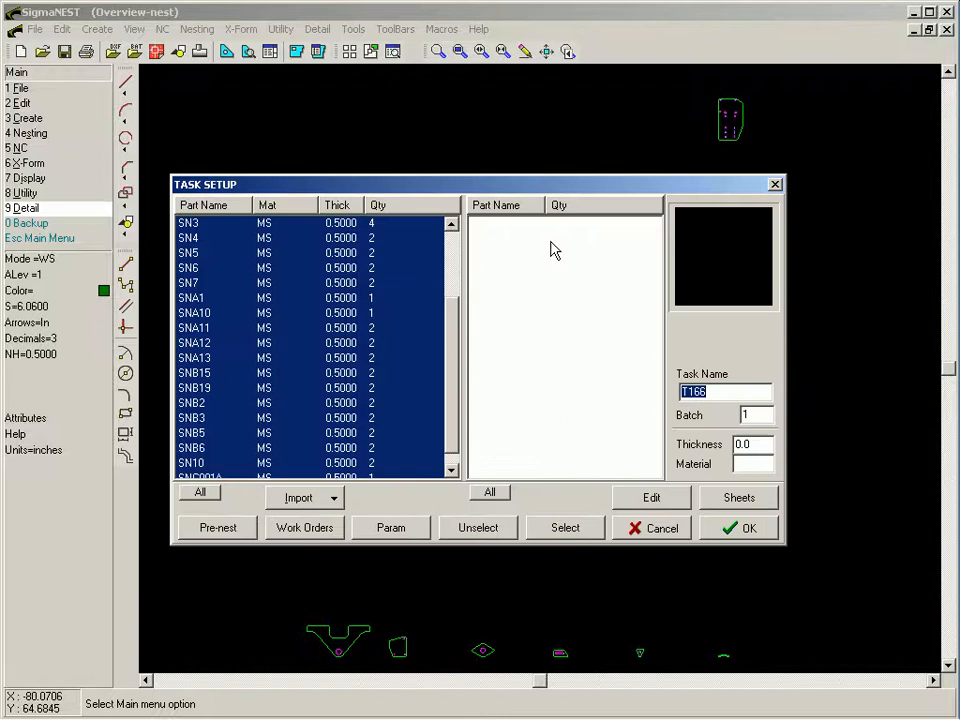
click(190, 298)
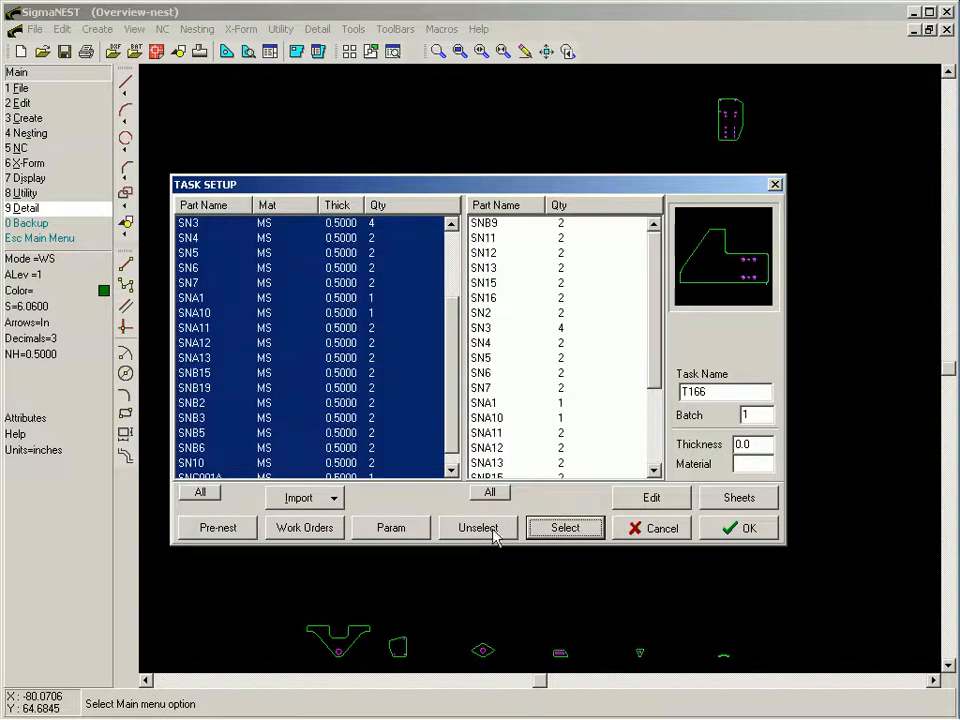
click(390, 527)
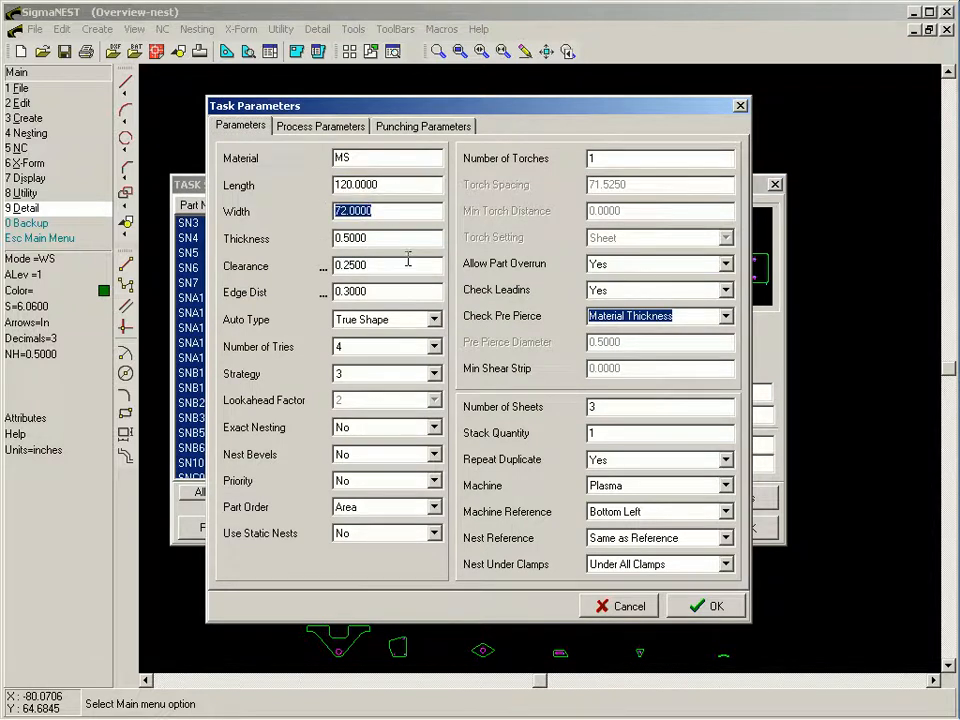
Keep true-shape nesting and accept the Plasma sheet parameters to save task T166
click(408, 319)
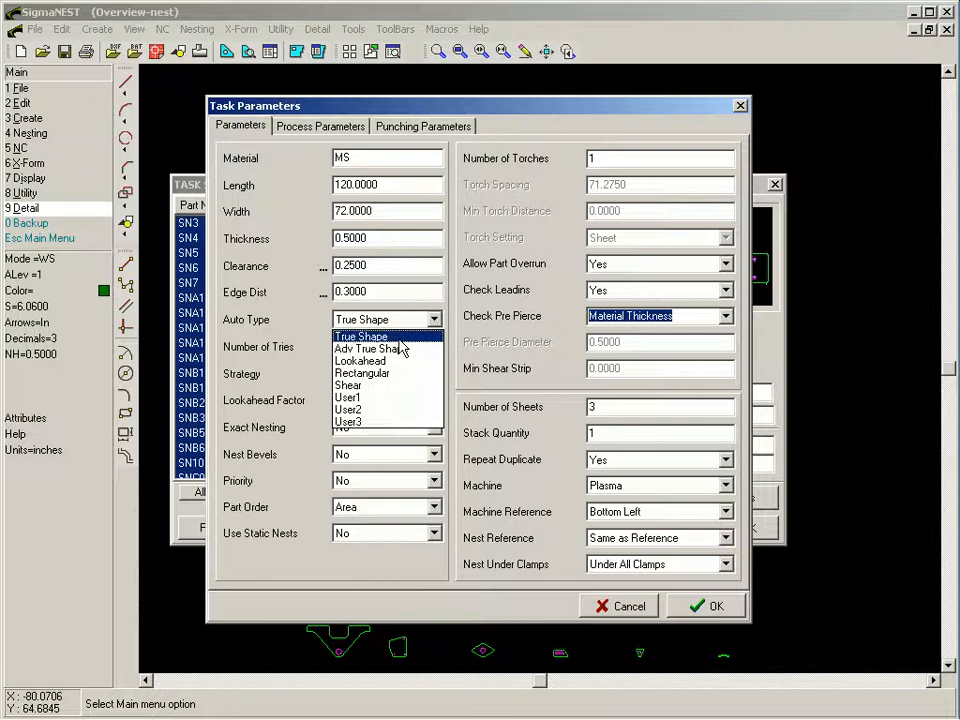
click(361, 335)
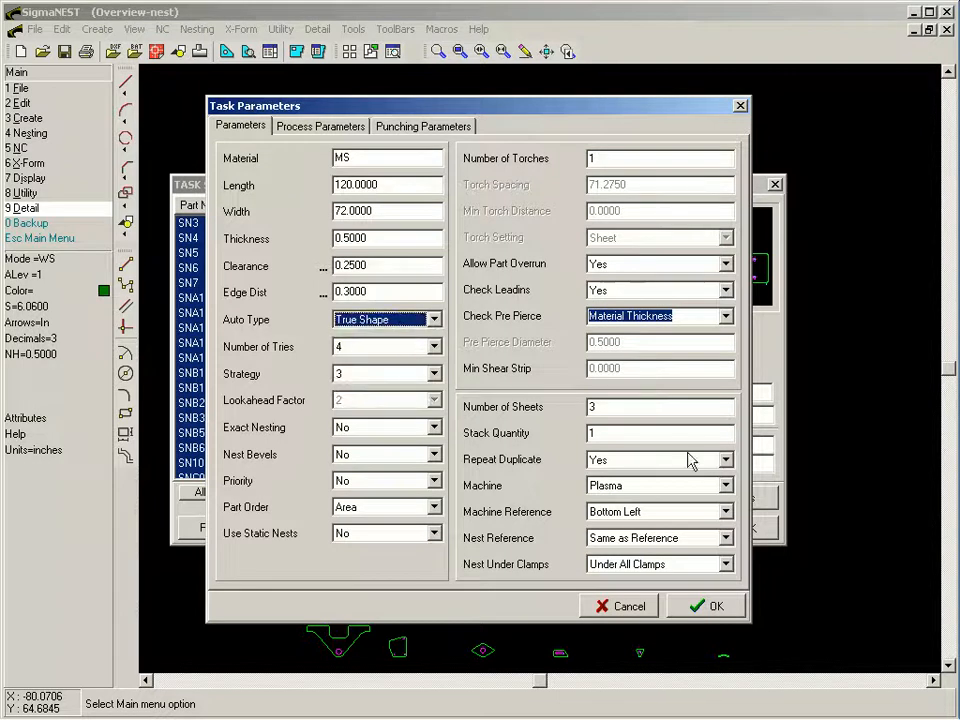
click(725, 485)
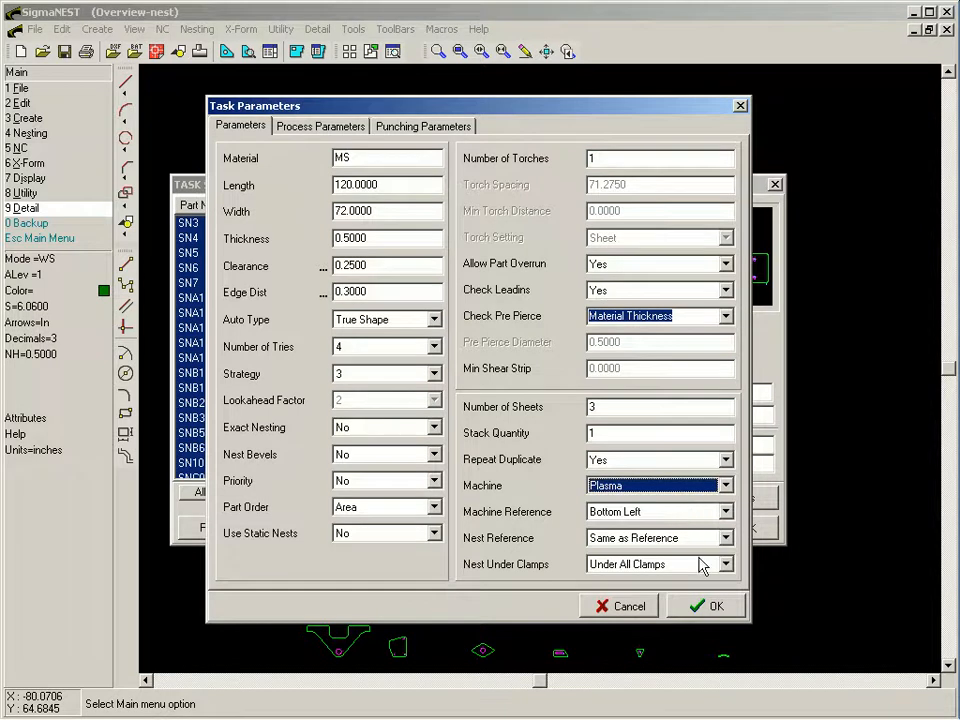
click(706, 605)
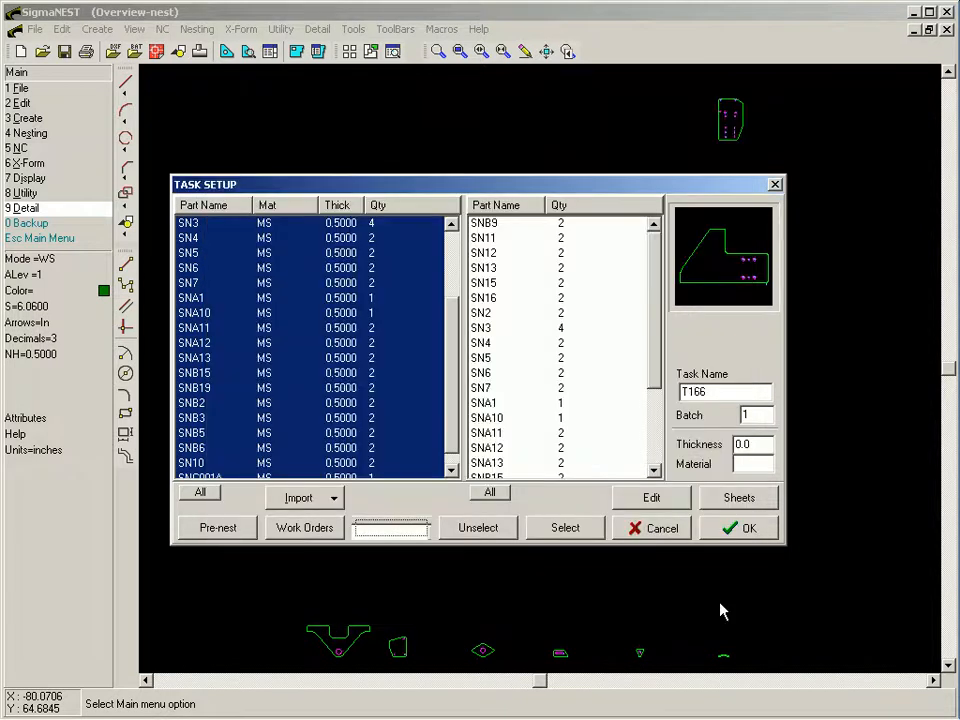
click(749, 528)
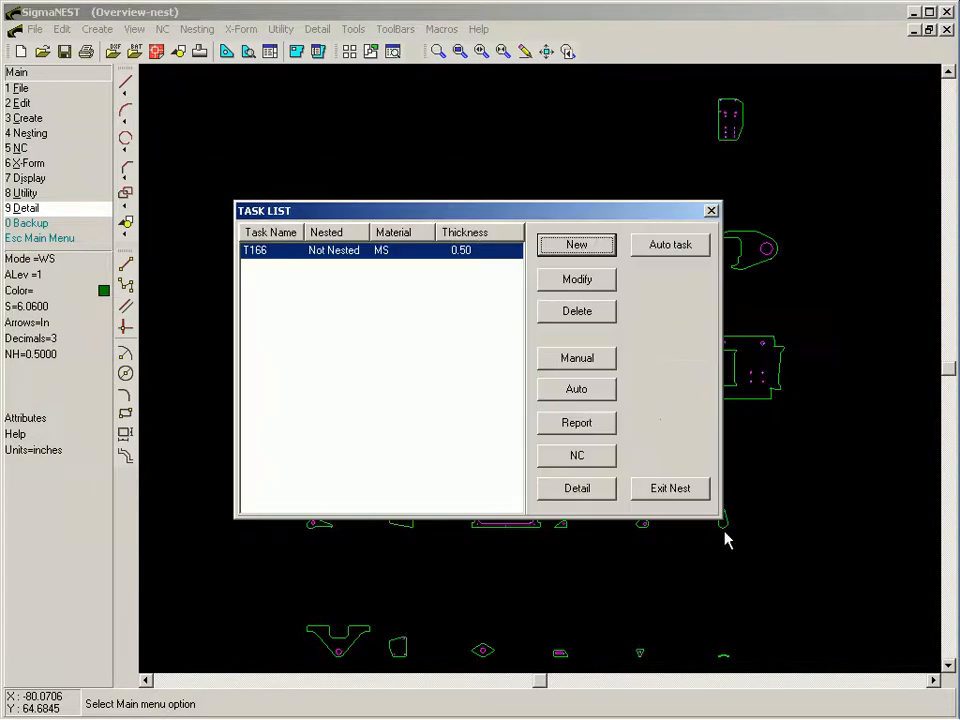
mouse_move(520, 335)
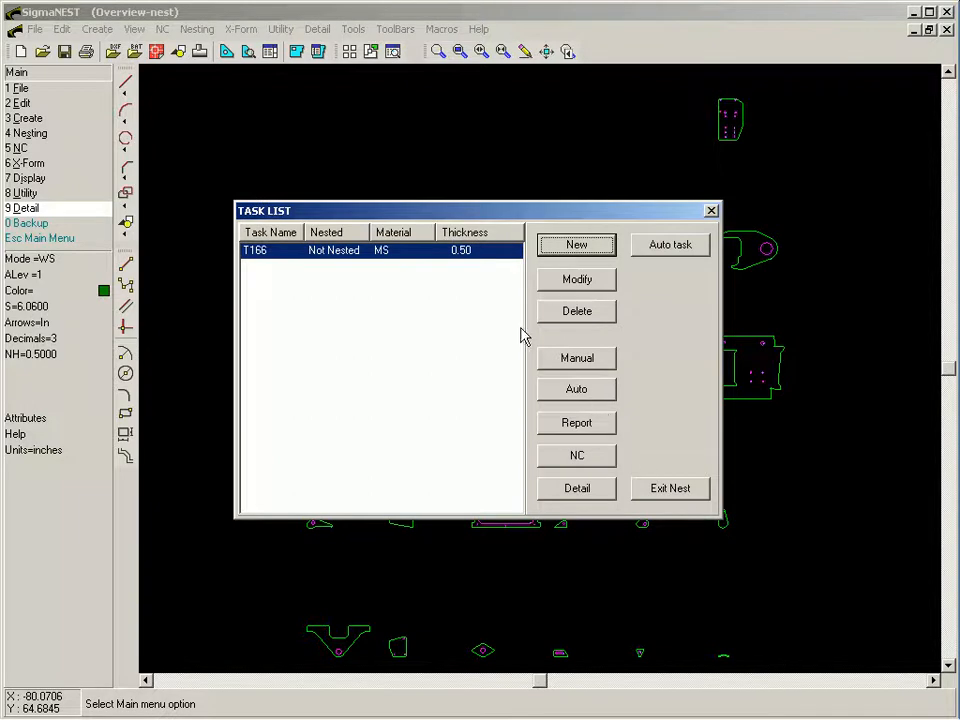
mouse_move(576, 395)
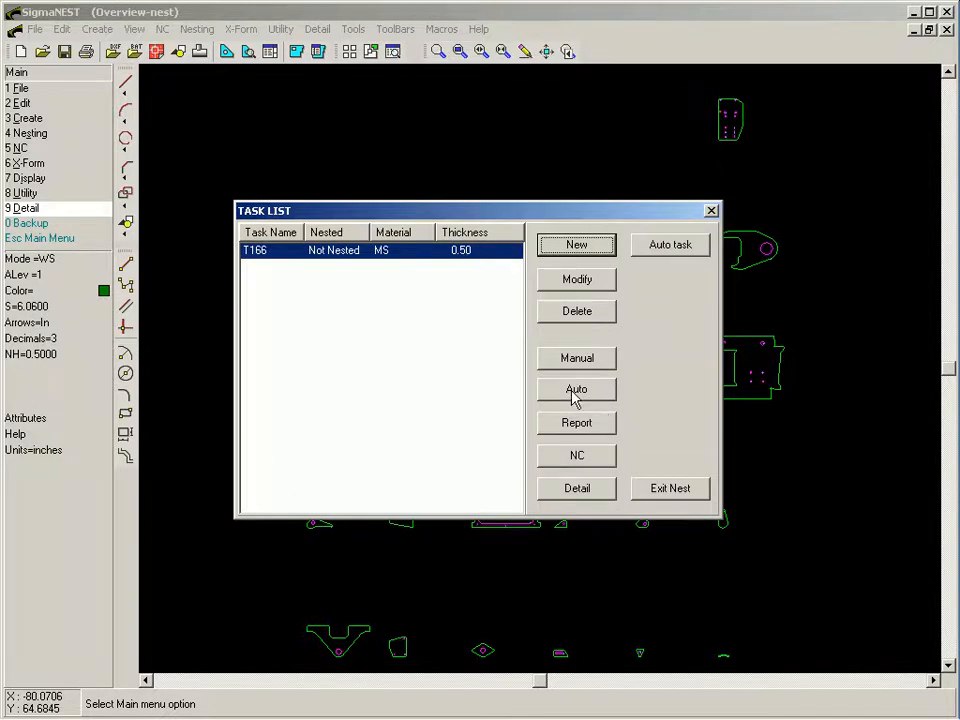
Auto-nest T166 and open its nested layout in Manual view for inspection
click(576, 389)
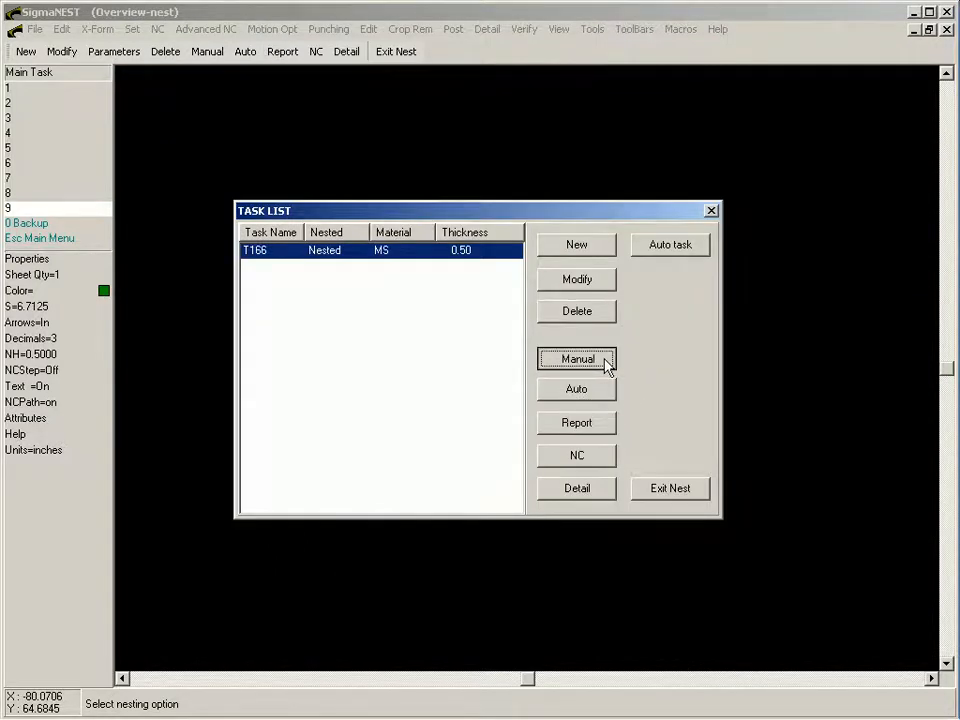
click(577, 359)
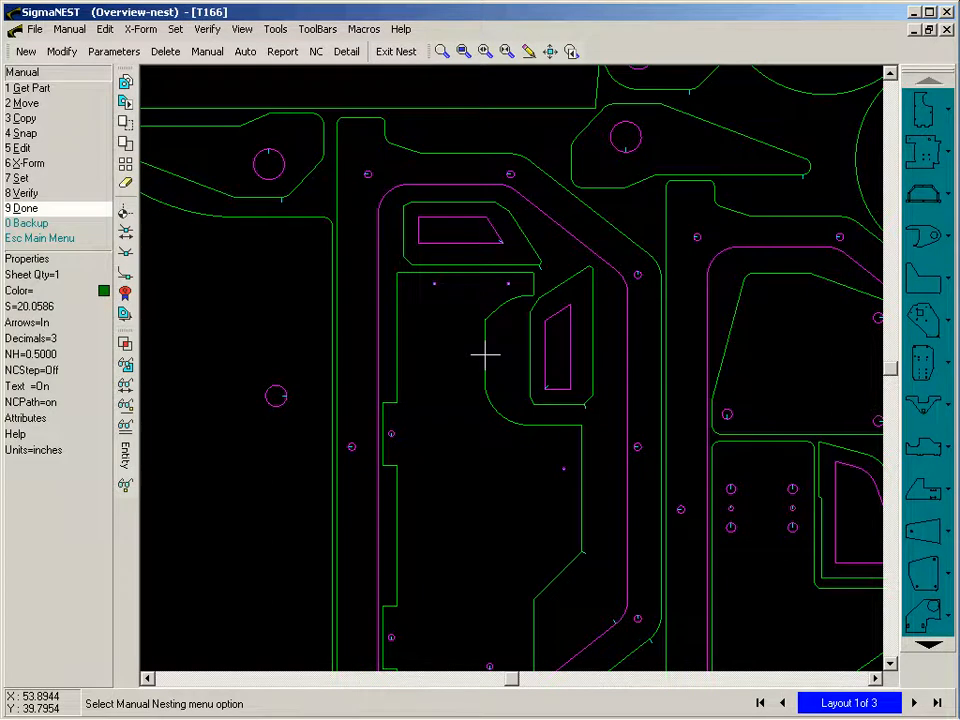
mouse_move(357, 403)
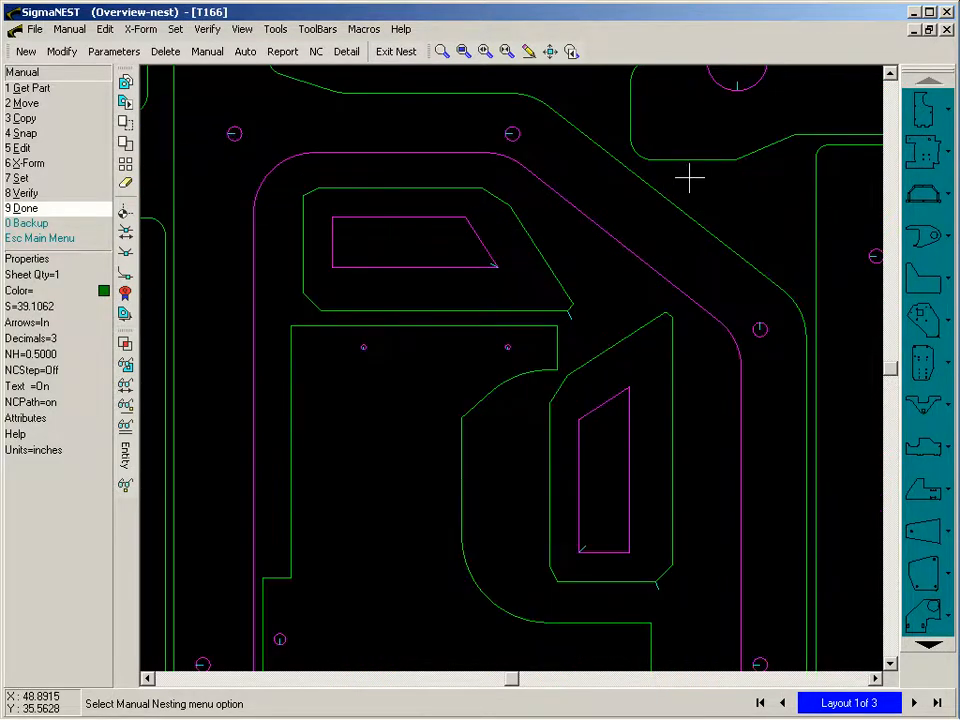
click(22, 103)
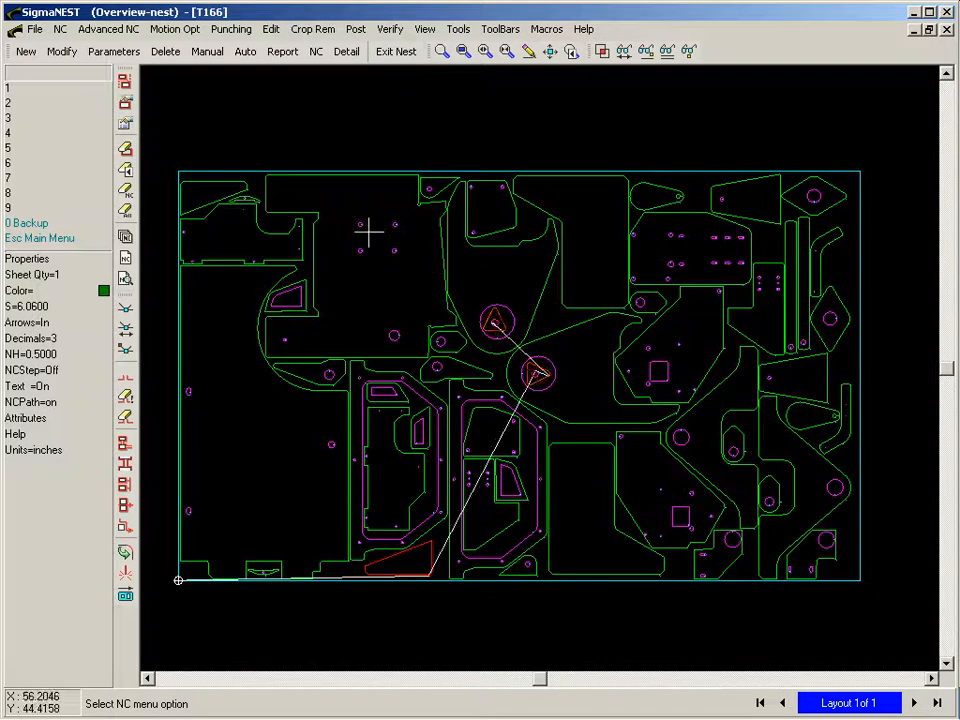
mouse_move(125, 82)
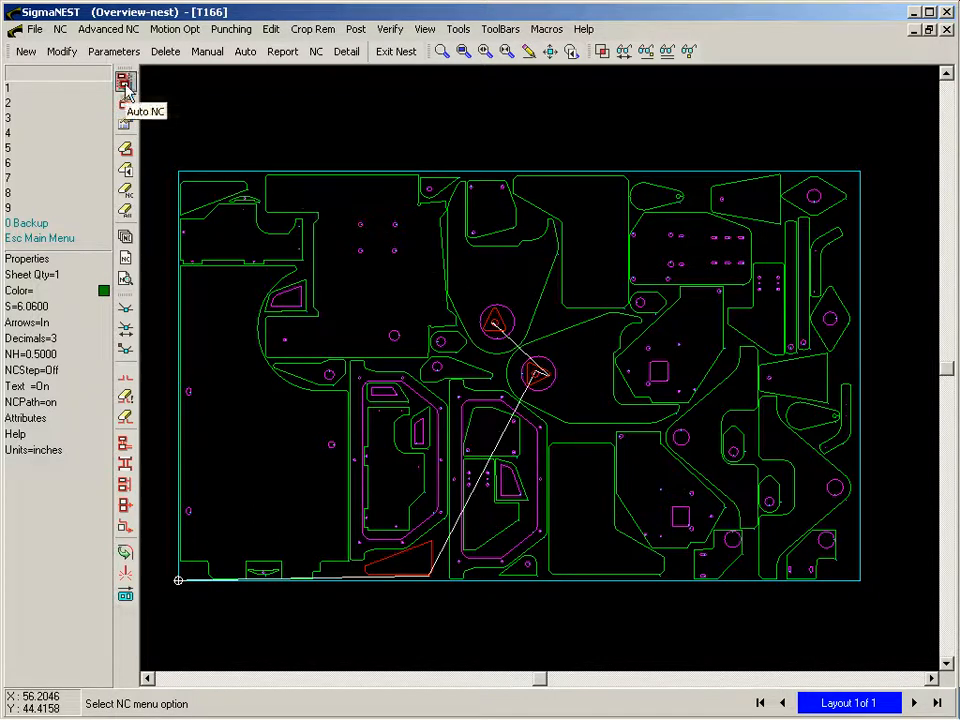
Generate NC toolpaths using the Min Move 3 cutting order
click(125, 88)
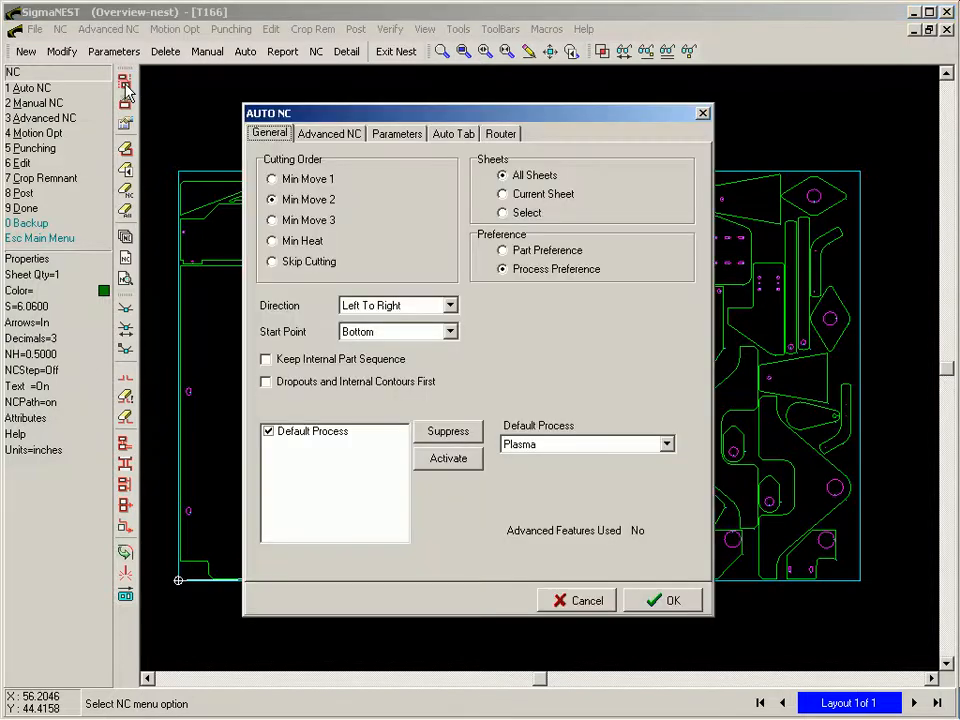
click(272, 220)
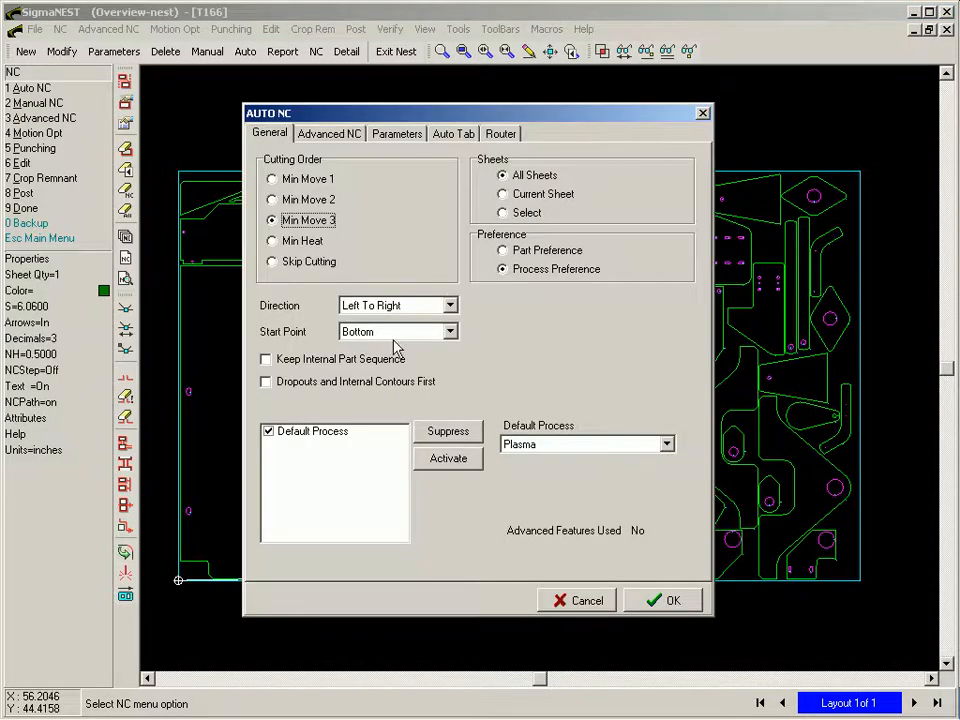
click(673, 600)
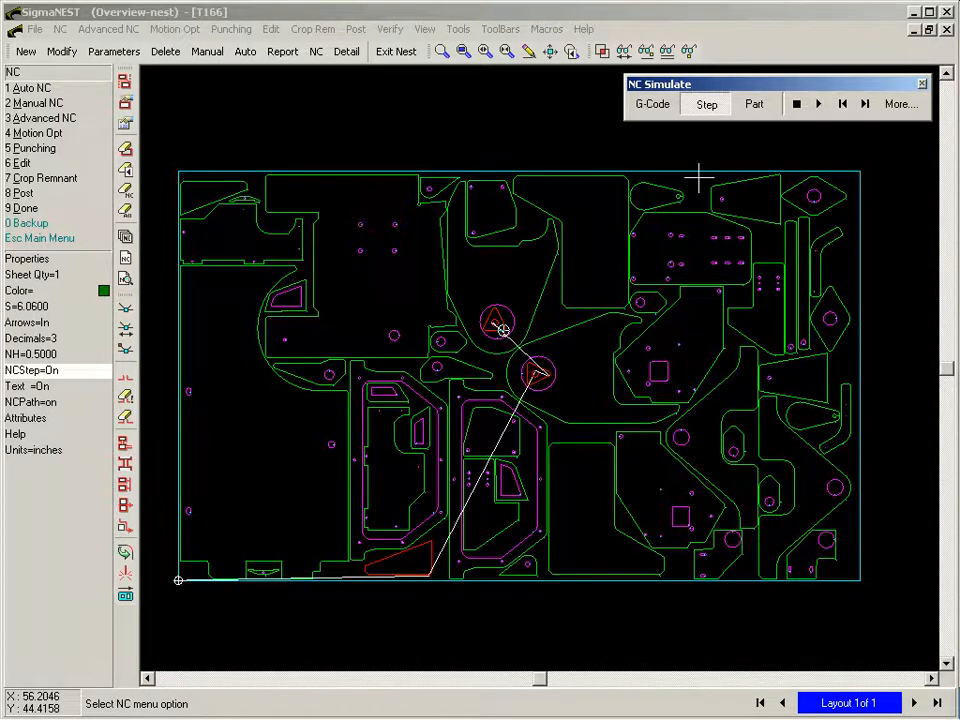
Play the NC simulation across the whole sheet, showing red cut paths and white rapids
click(706, 104)
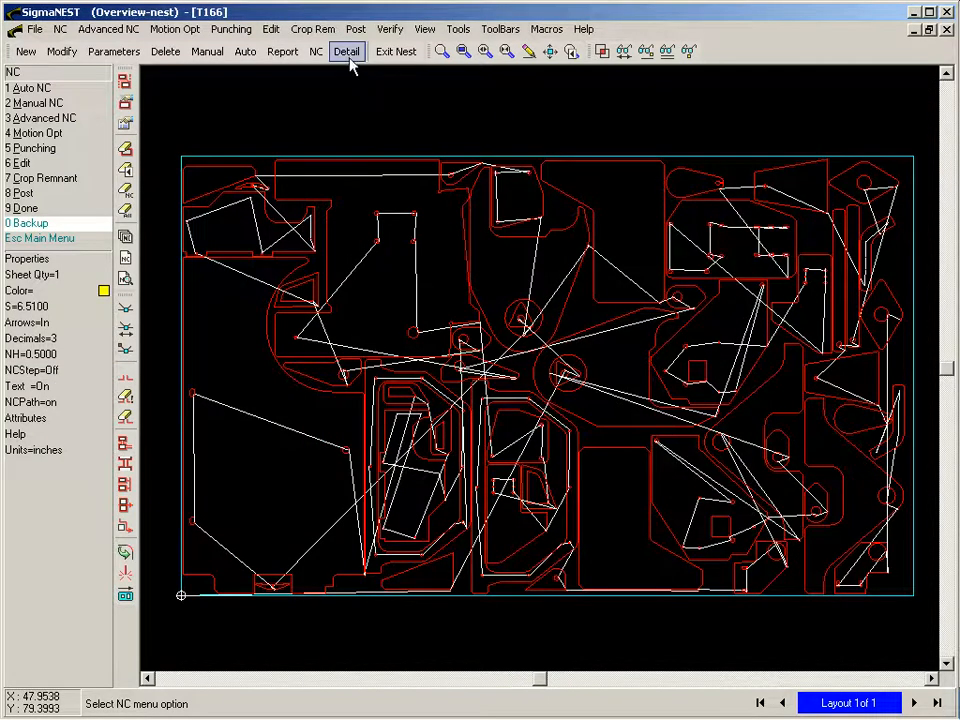
Select the Layout Detail and 7x2 Part Labels reports for printing and preview them
click(347, 51)
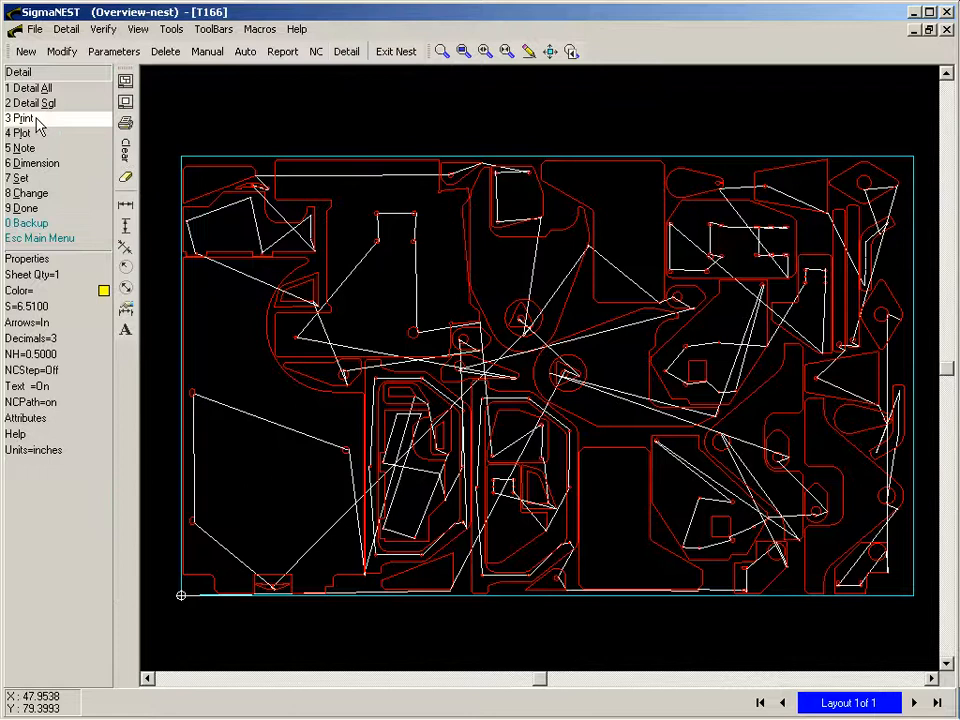
click(22, 118)
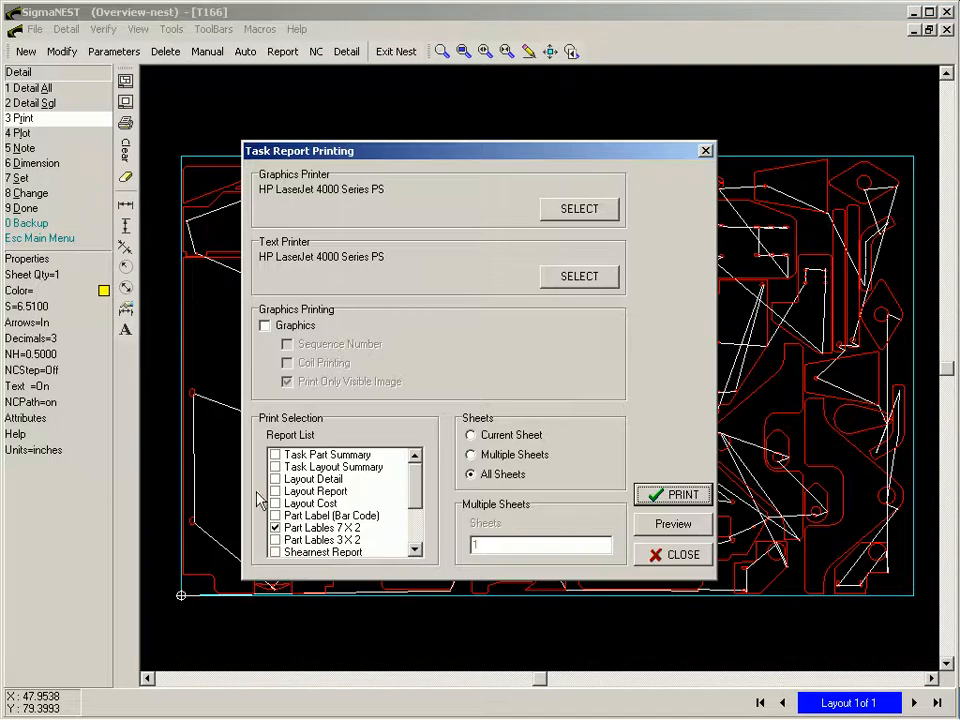
click(313, 479)
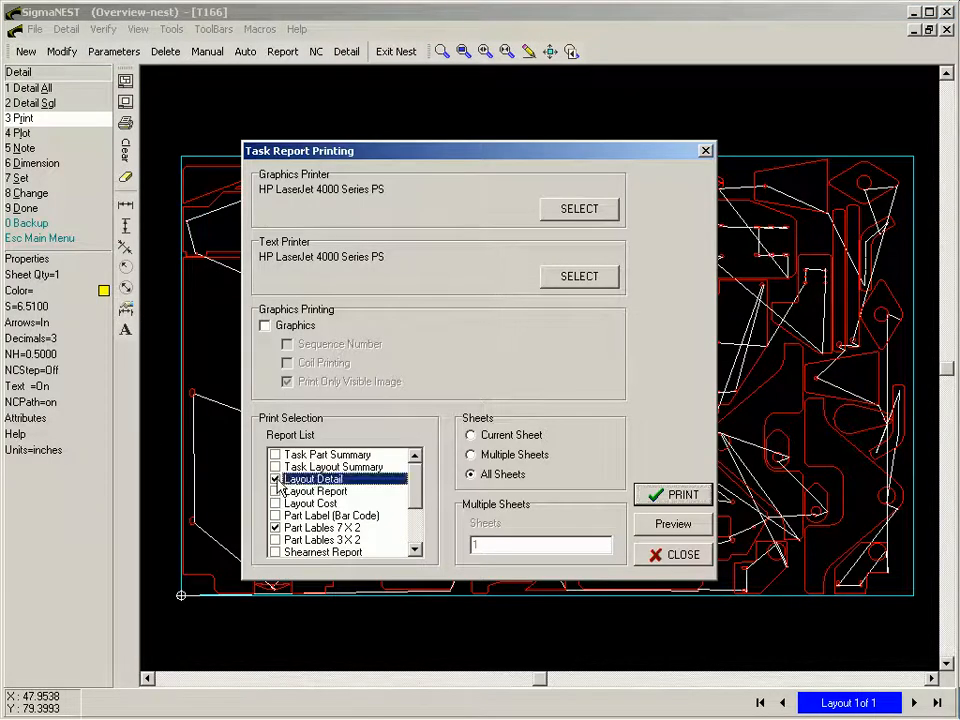
click(681, 554)
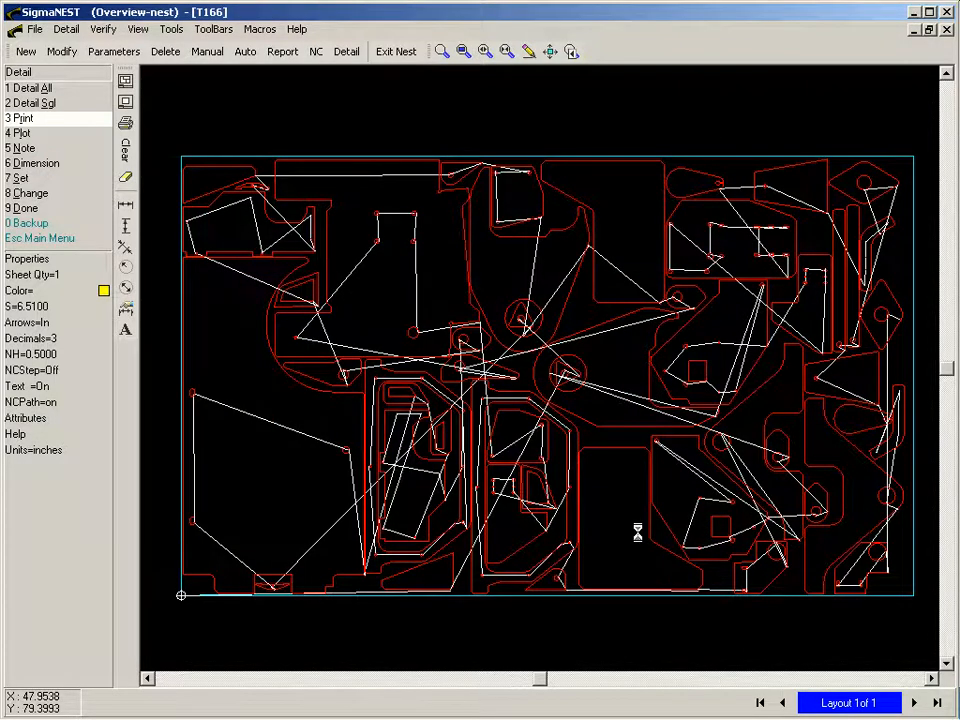
Zoom the T166 Layout Detail preview to read 49 of 49 parts nested and 24.9% scrap
click(20, 118)
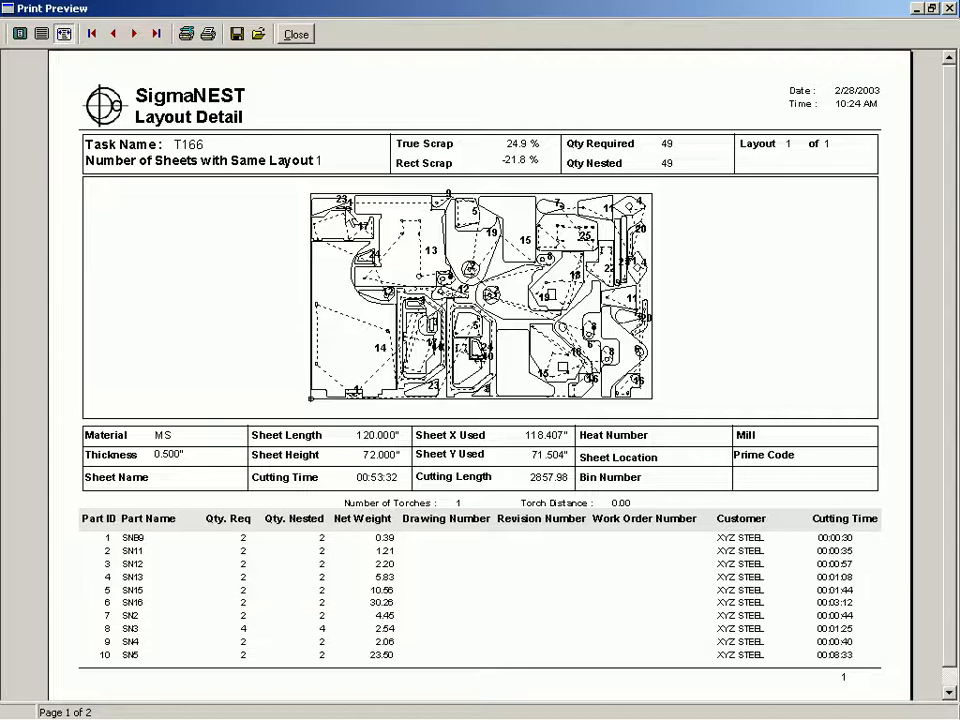
click(41, 33)
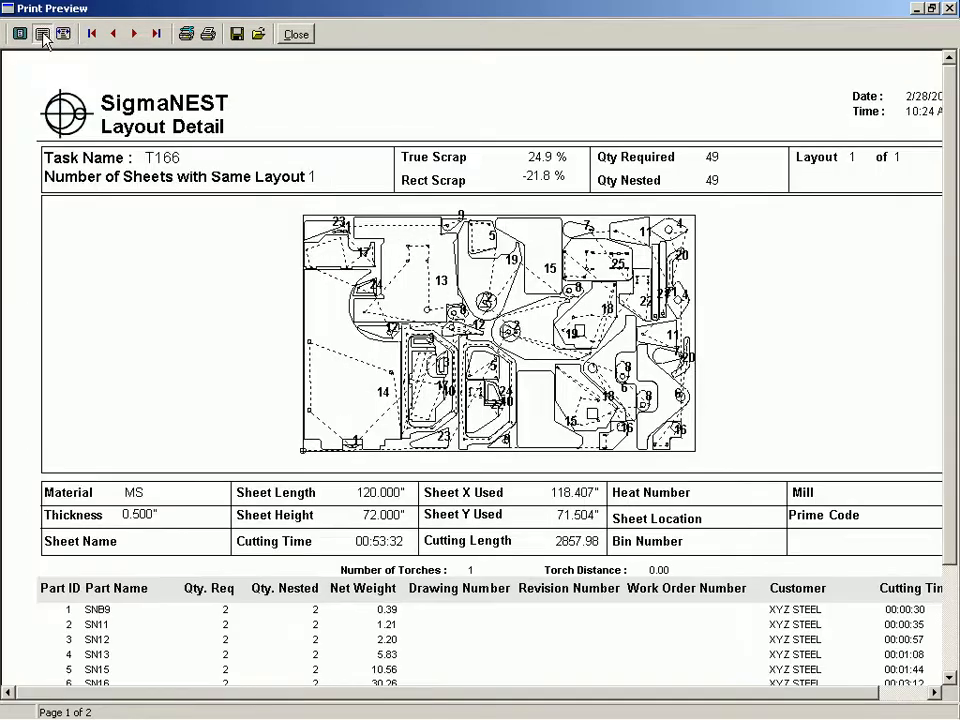
click(42, 33)
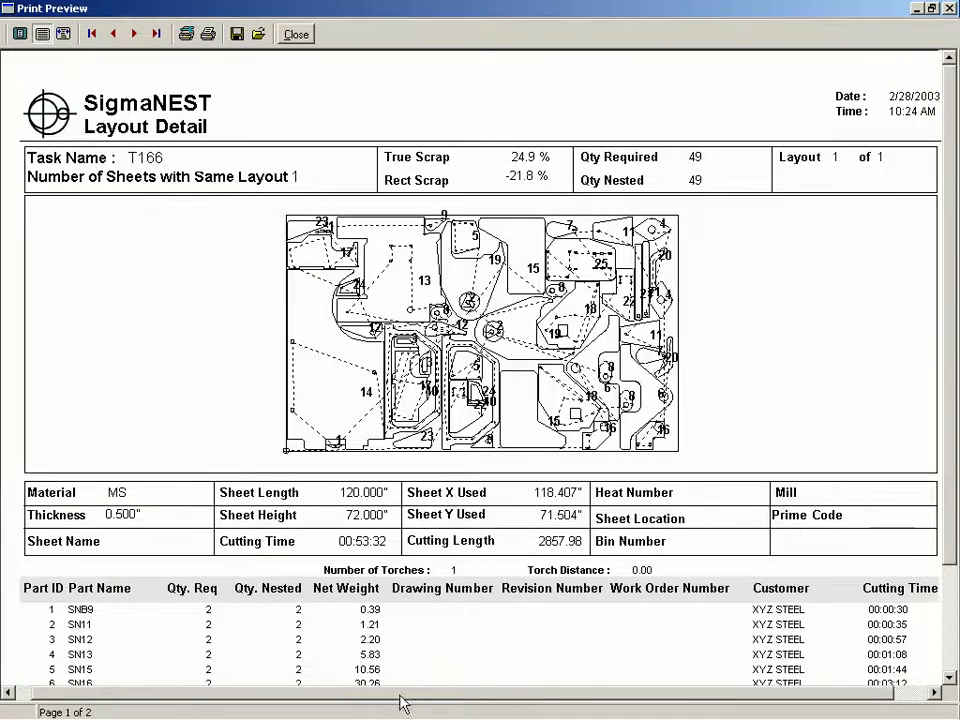
scroll(left, 3)
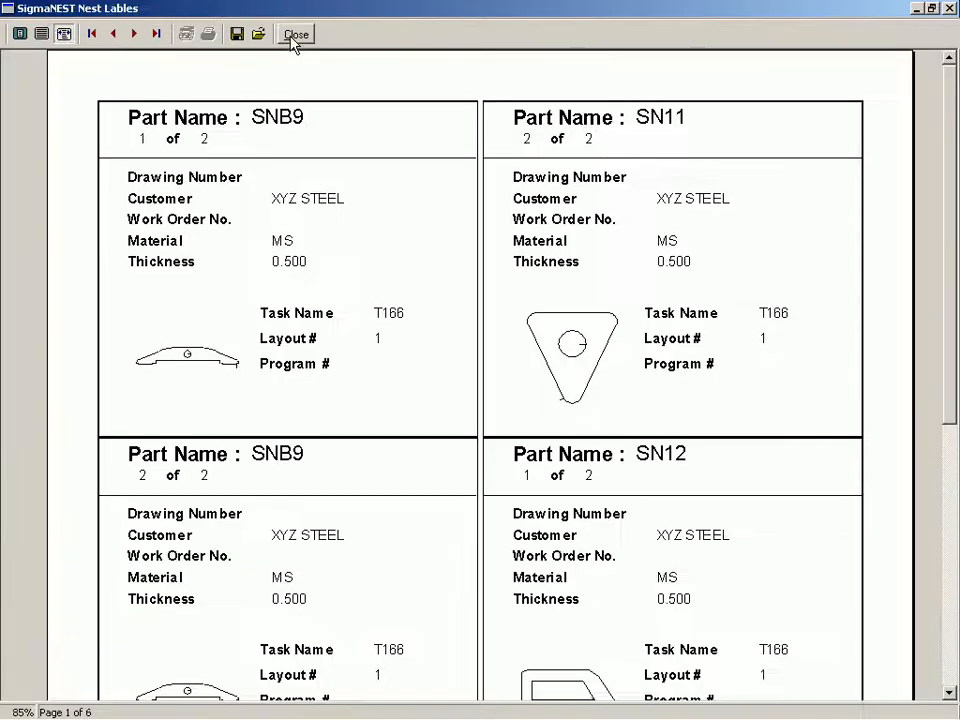
Page through the label preview, close it, and add part numbers with a T166 title block
scroll(down, 3)
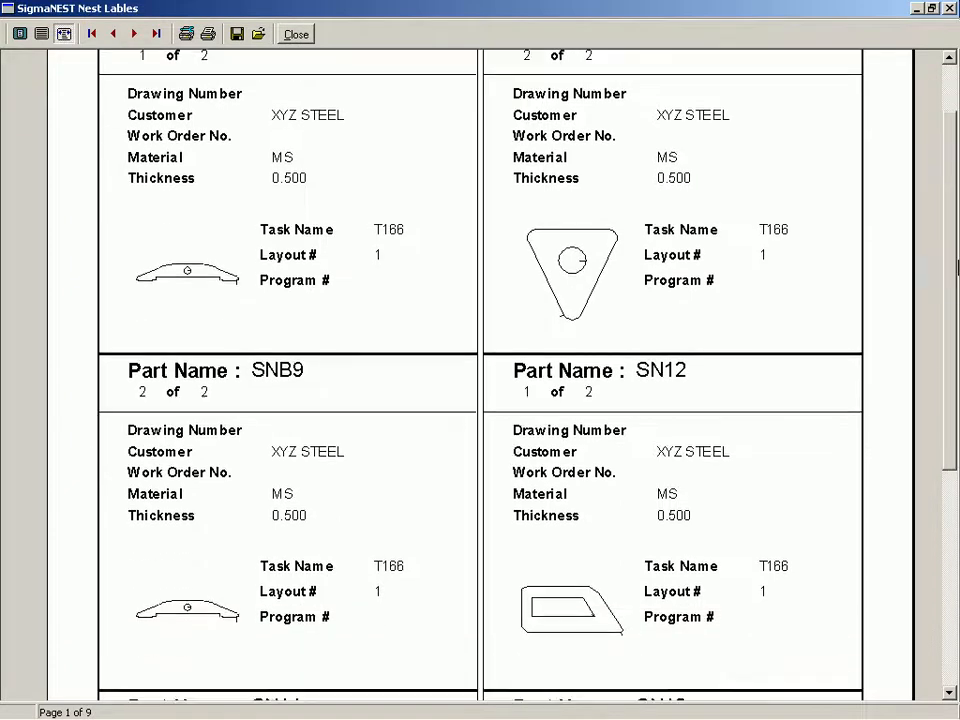
scroll(down, 3)
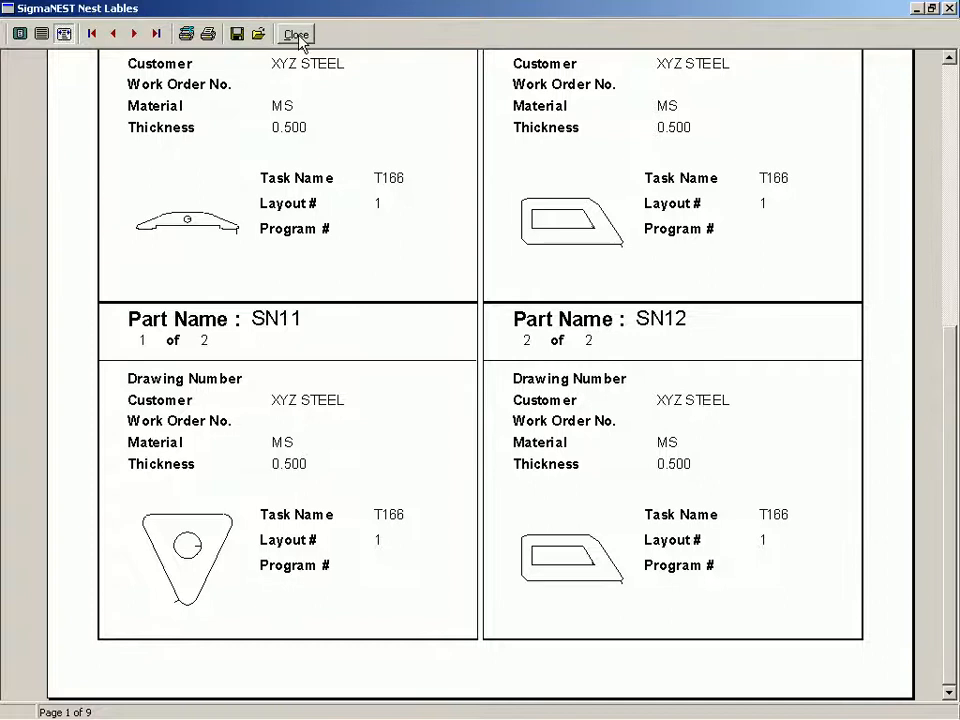
click(135, 33)
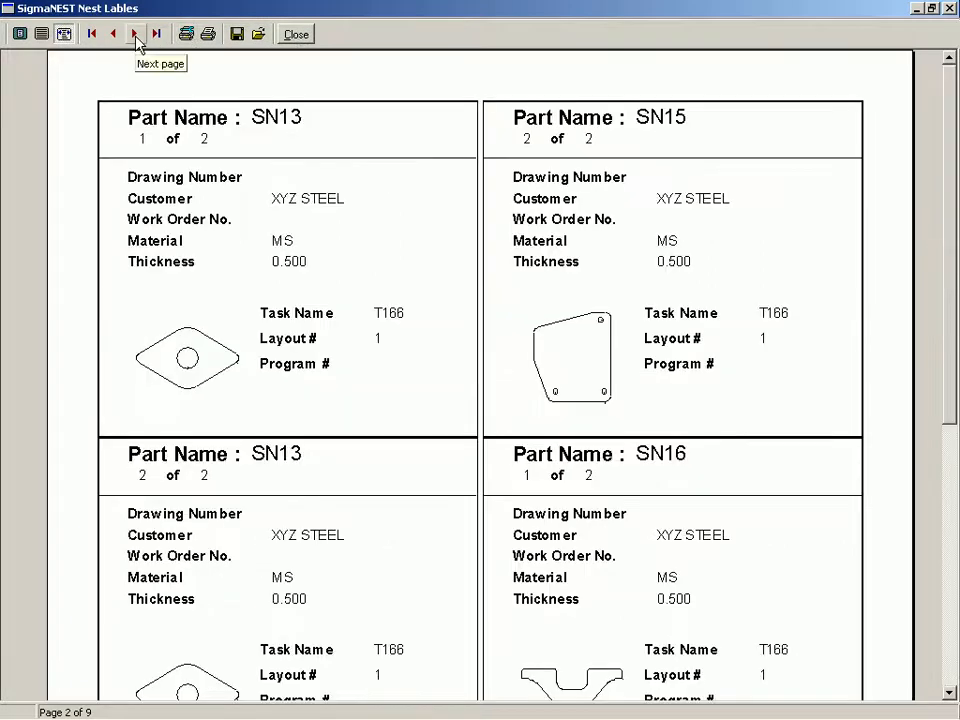
click(135, 33)
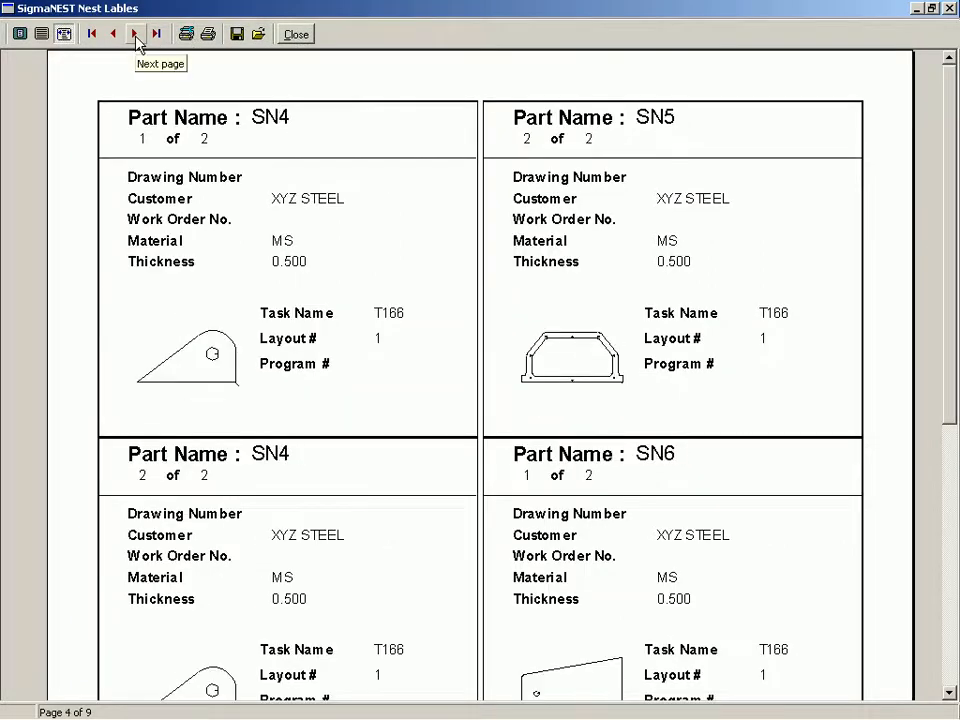
click(135, 33)
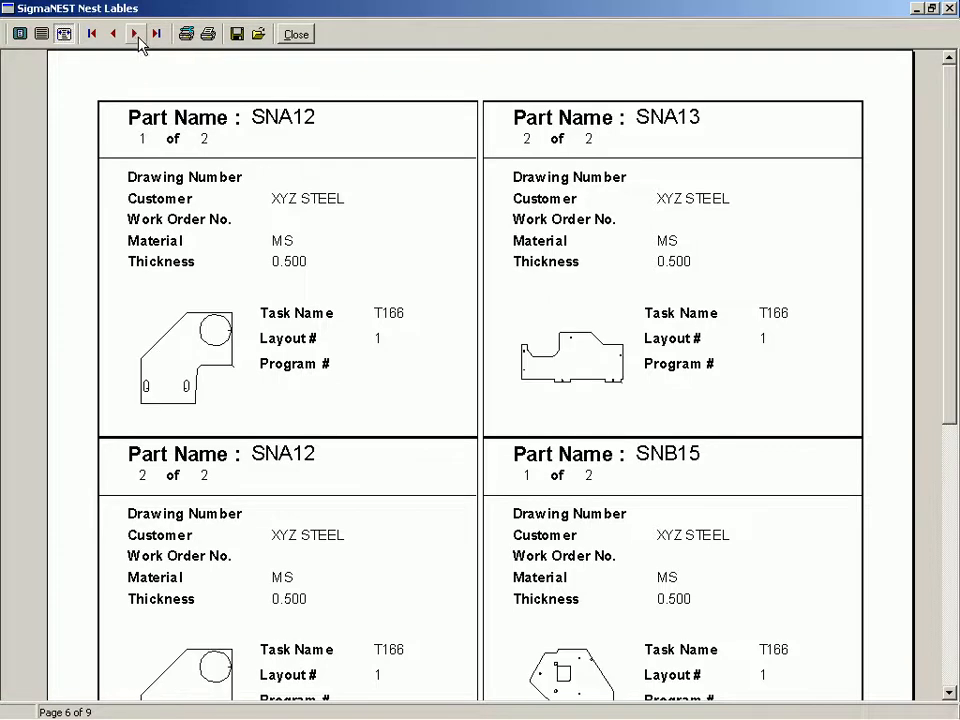
mouse_move(295, 33)
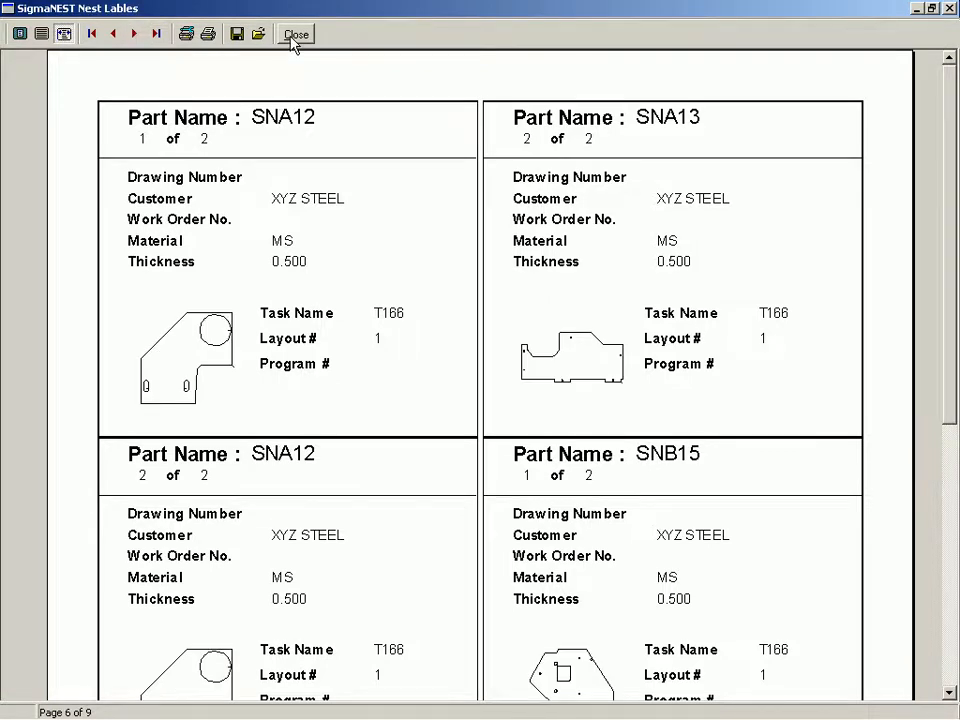
click(296, 33)
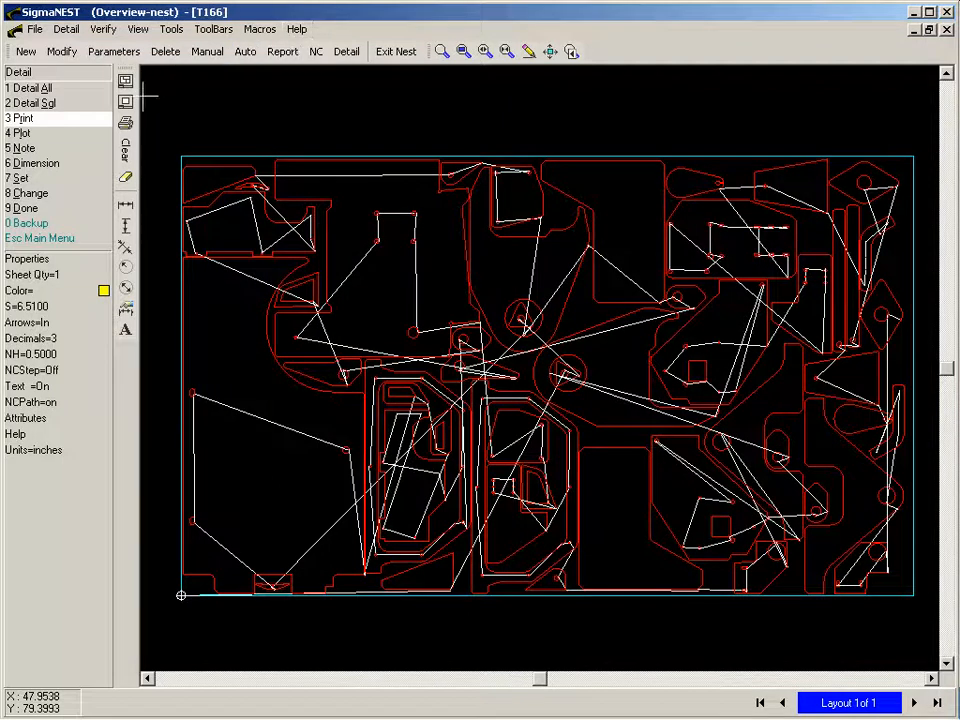
click(125, 101)
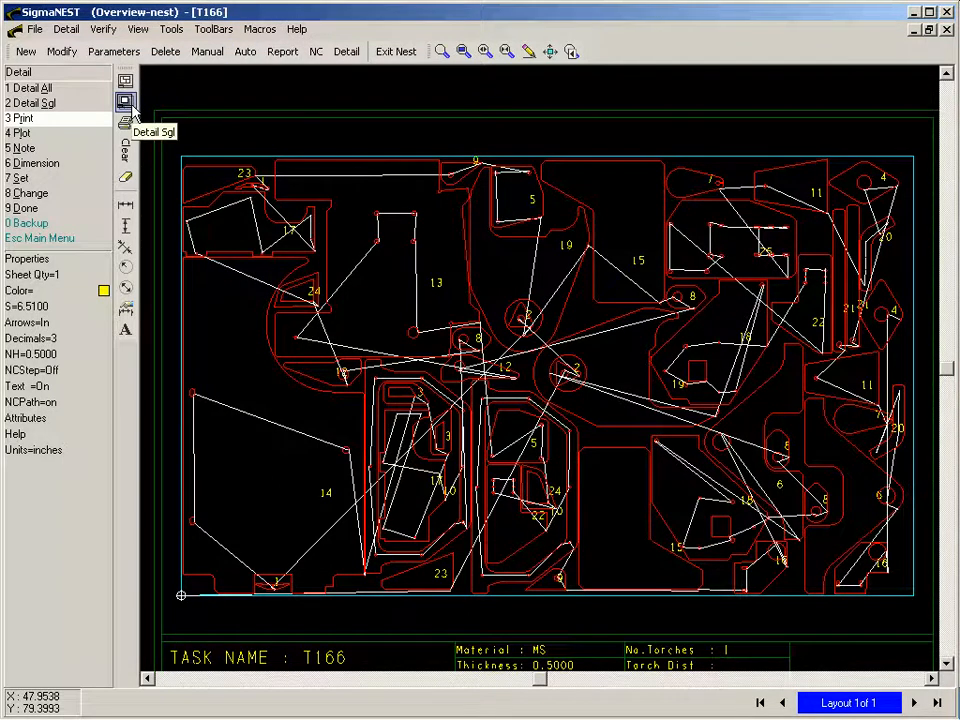